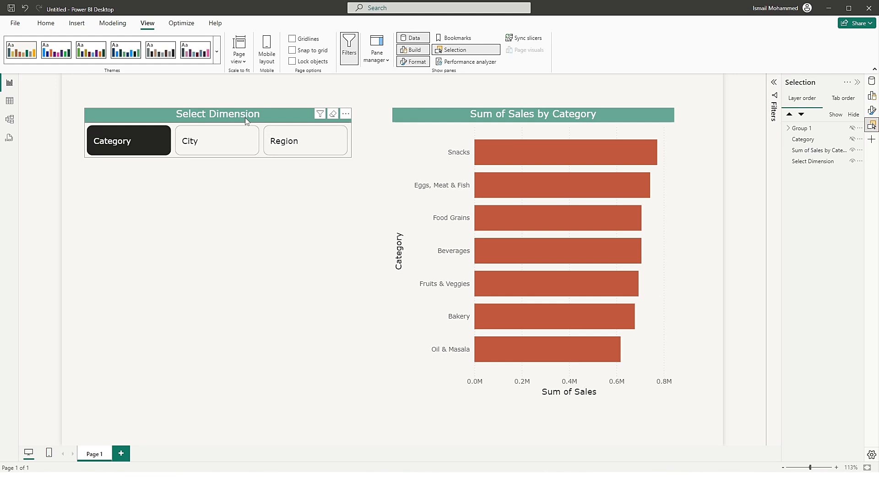
{"action": "mouse_move", "coordinate": [252, 130]}
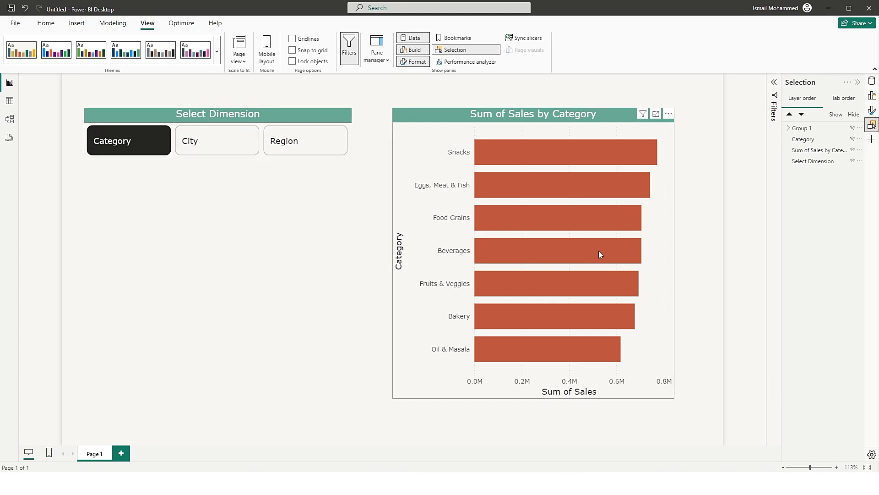
{"action": "mouse_move", "coordinate": [572, 148]}
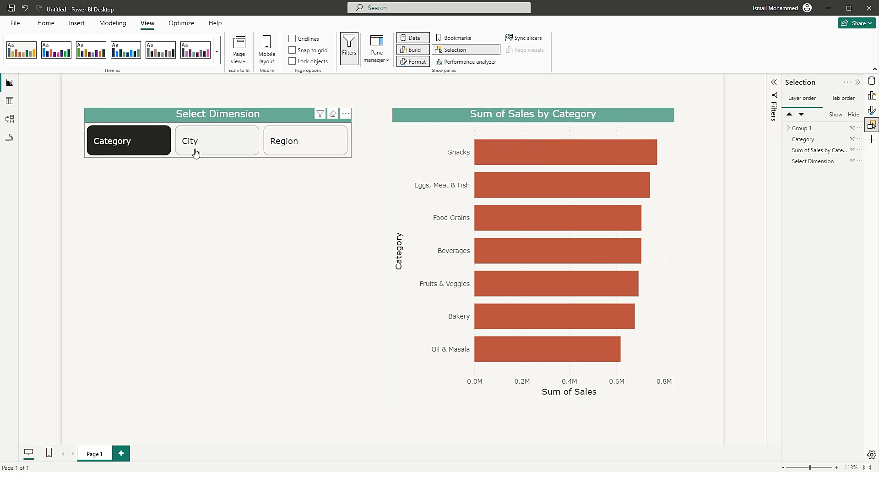
Switch the Select Dimension tile slicer through City and Region to re-axis the sales bar chart
{"action": "left_click", "coordinate": [216, 140]}
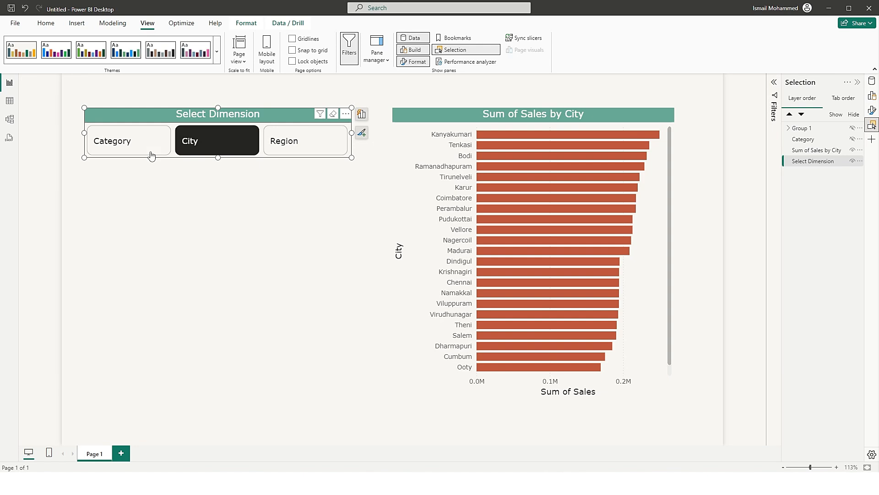
{"action": "mouse_move", "coordinate": [251, 151]}
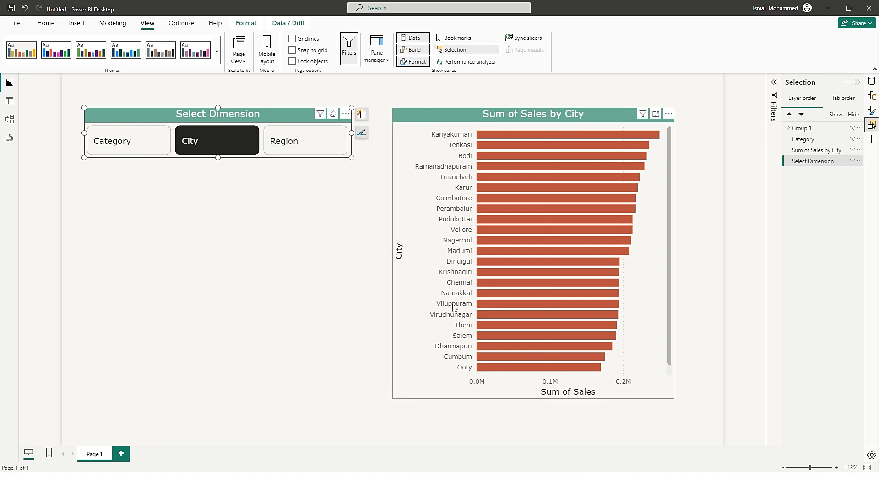
{"action": "left_click", "coordinate": [305, 141]}
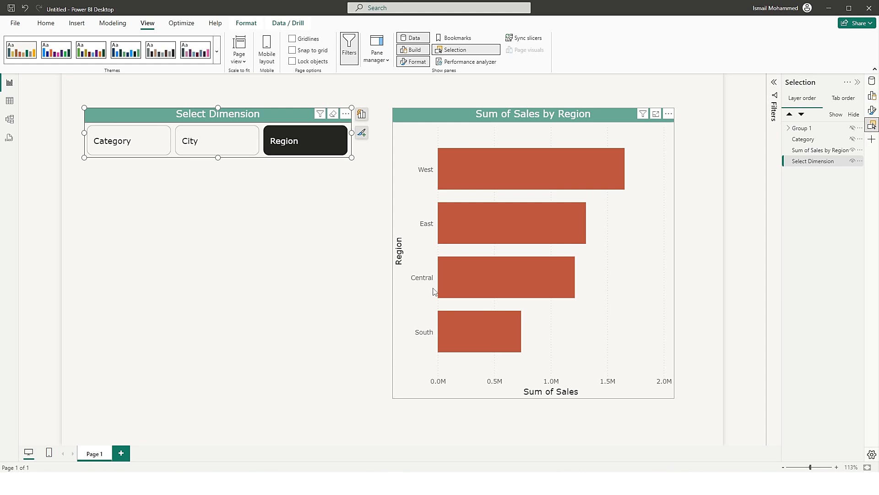
{"action": "left_click", "coordinate": [217, 141]}
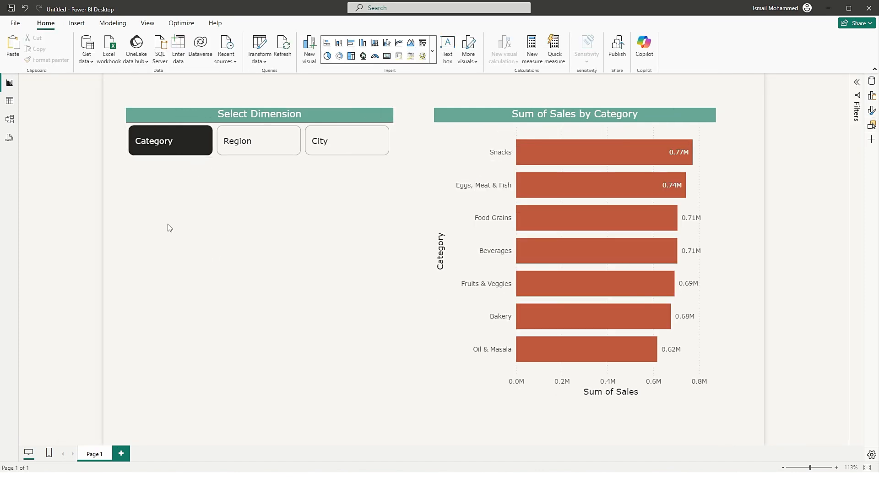
{"action": "mouse_move", "coordinate": [200, 225]}
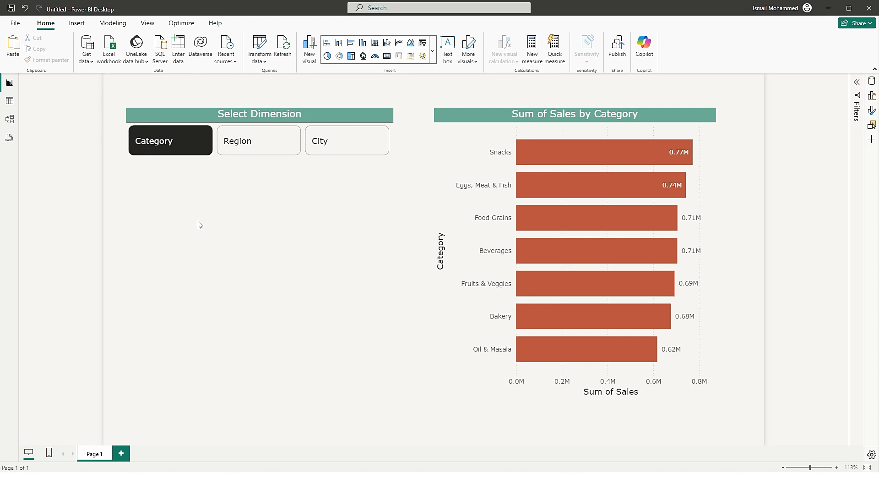
{"action": "mouse_move", "coordinate": [196, 222]}
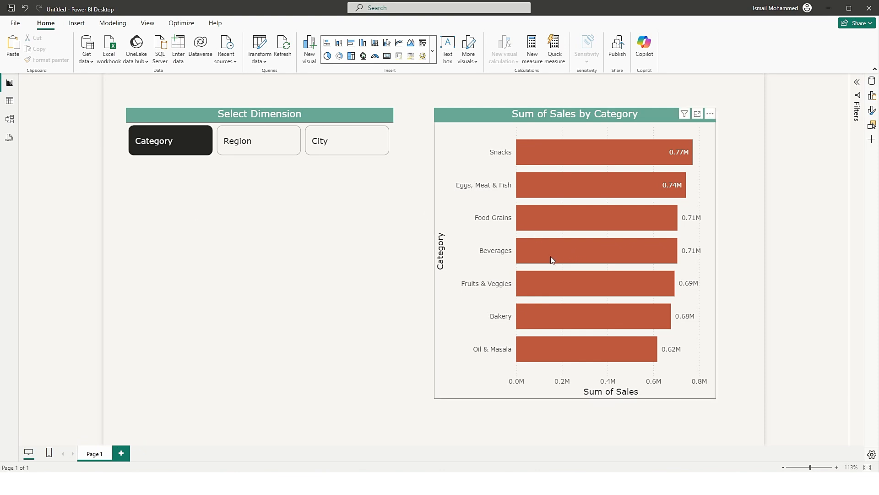
{"action": "mouse_move", "coordinate": [502, 227]}
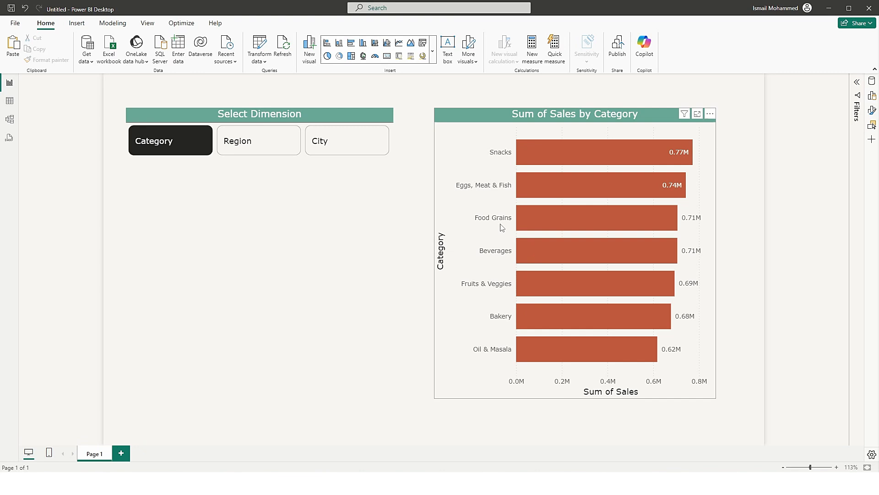
Pick Region in the Select Dimension slicer so the chart shows Sum of Sales by Region
{"action": "left_click", "coordinate": [174, 245]}
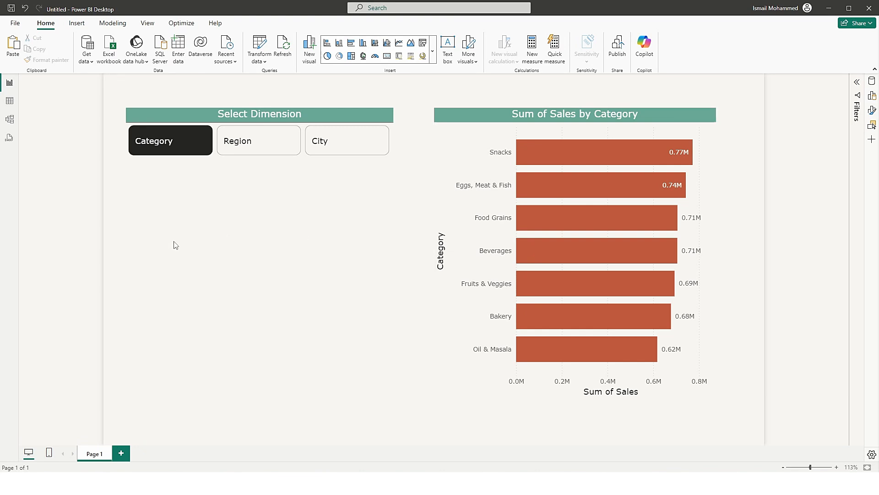
{"action": "left_click", "coordinate": [258, 141]}
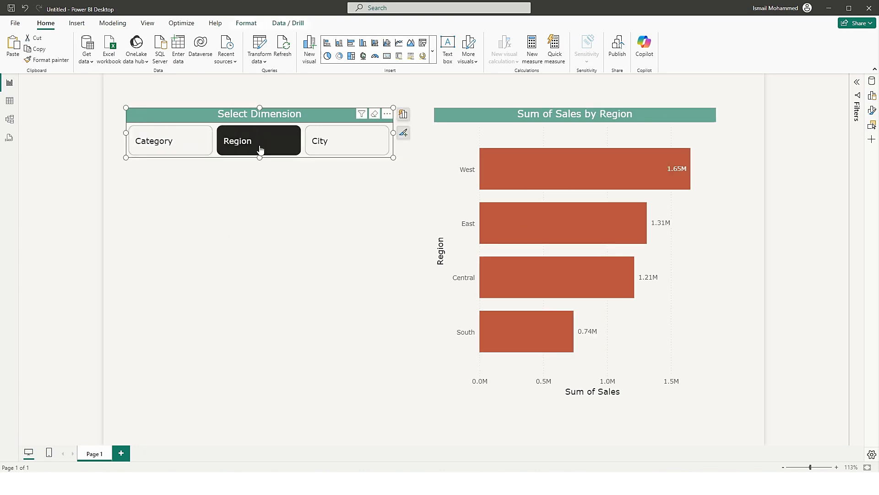
{"action": "mouse_move", "coordinate": [252, 273]}
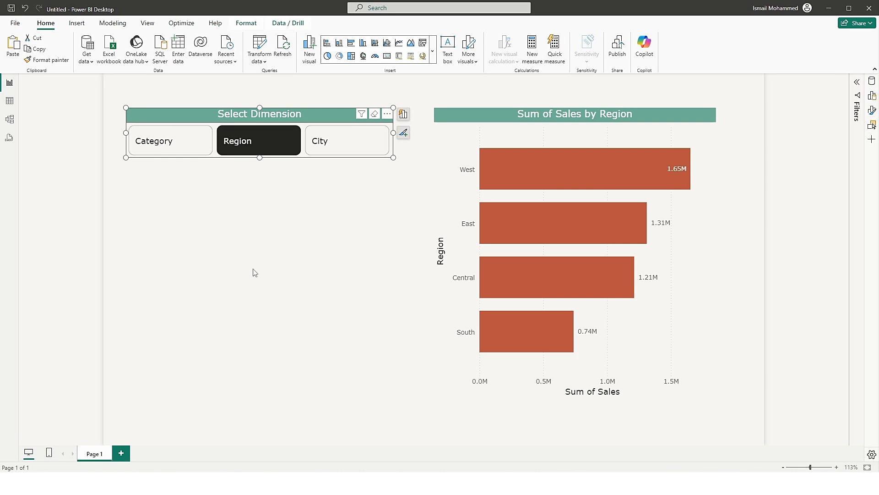
{"action": "mouse_move", "coordinate": [353, 158]}
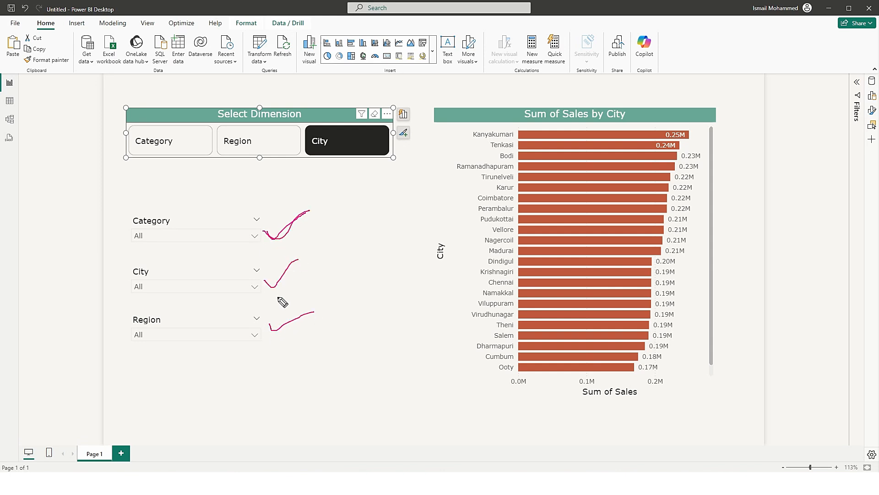
{"action": "mouse_move", "coordinate": [210, 233]}
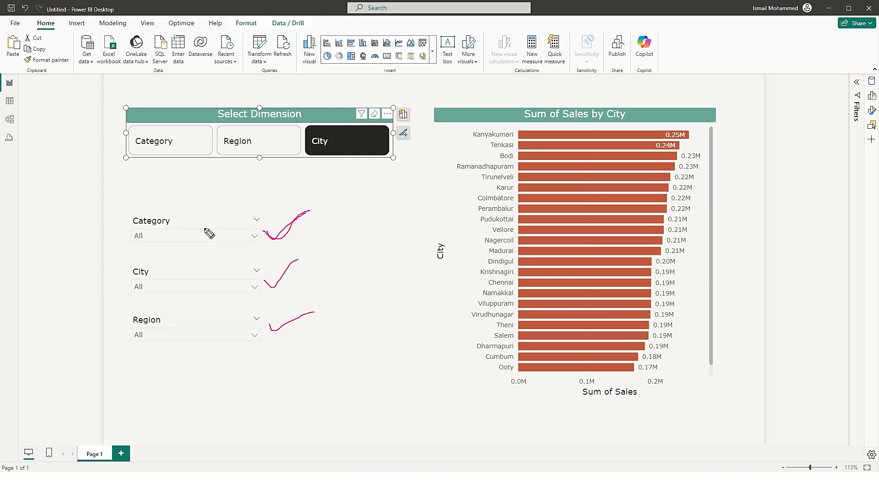
{"action": "mouse_move", "coordinate": [232, 258]}
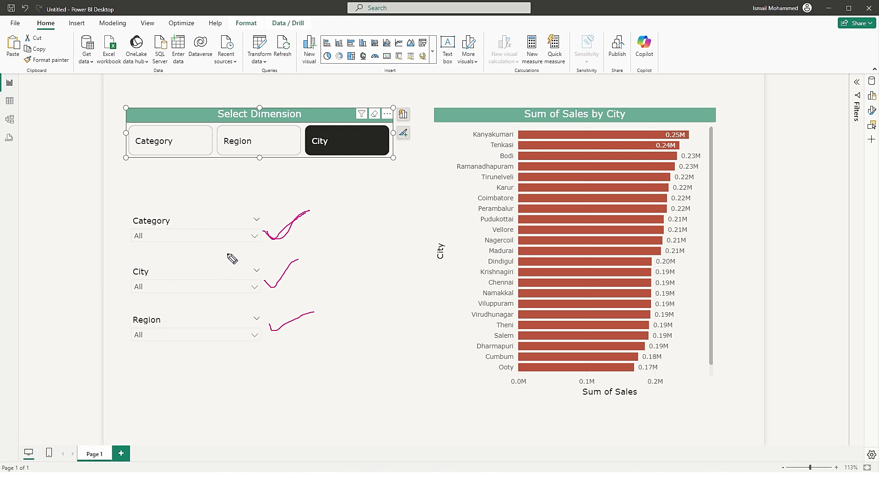
{"action": "mouse_move", "coordinate": [206, 246]}
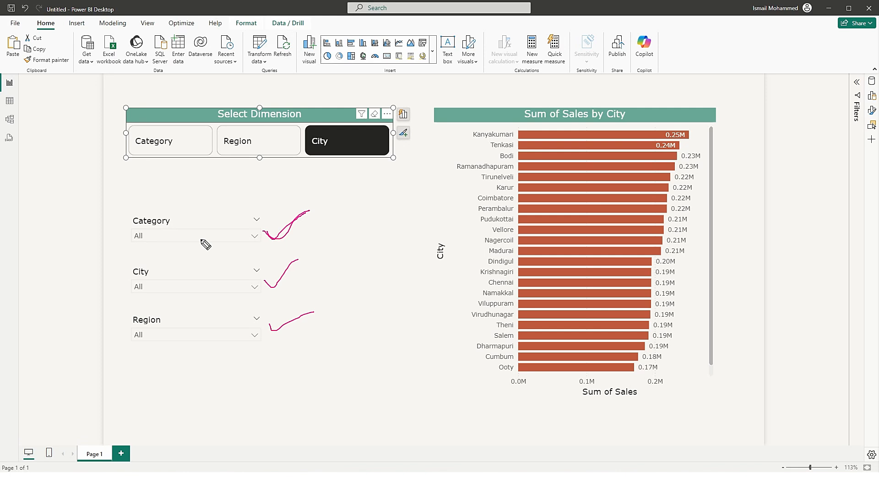
{"action": "mouse_move", "coordinate": [235, 130]}
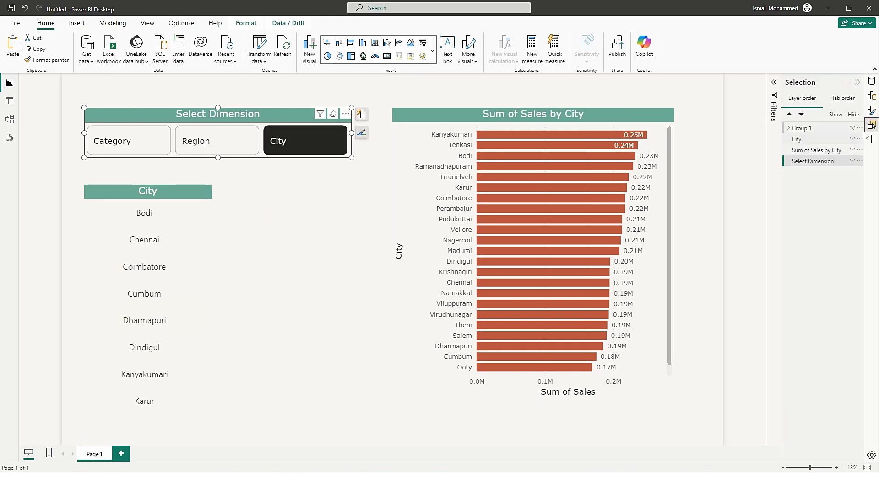
Choose Region then Category, and narrow the list slicer to Beverages, Food Grains, Oil & Masala and Snacks
{"action": "left_click", "coordinate": [773, 82]}
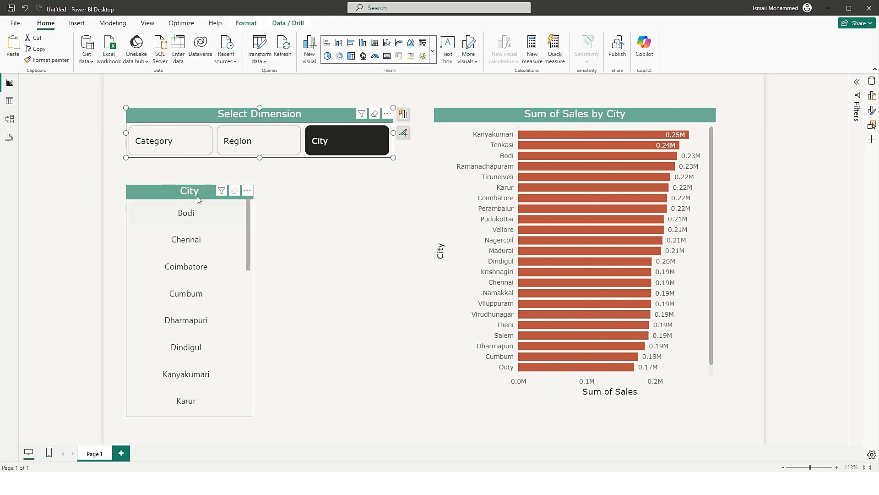
{"action": "mouse_move", "coordinate": [173, 223]}
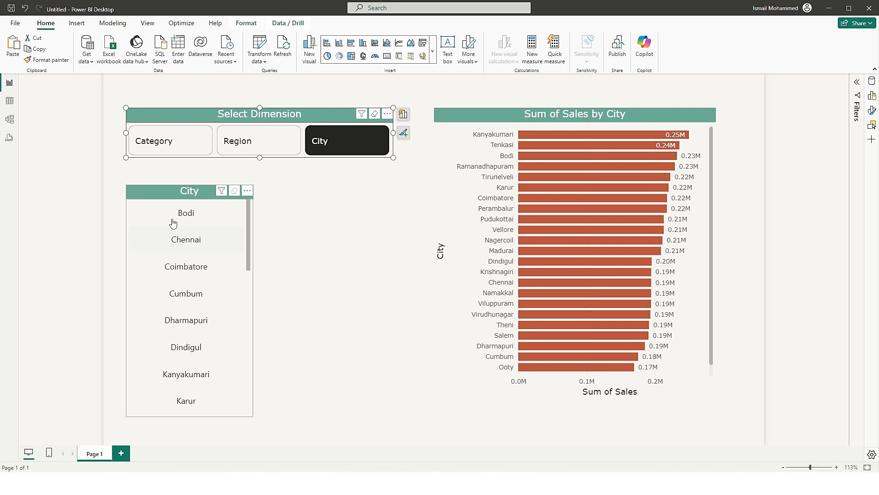
{"action": "mouse_move", "coordinate": [204, 249]}
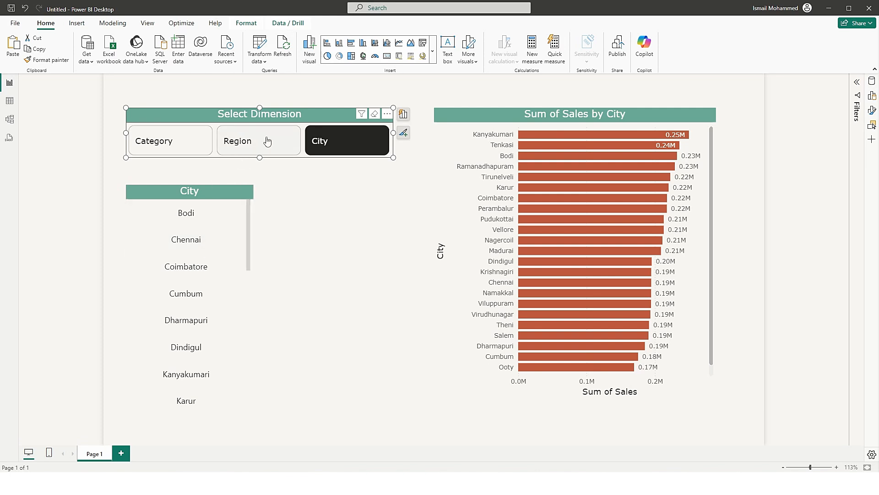
{"action": "left_click", "coordinate": [259, 141]}
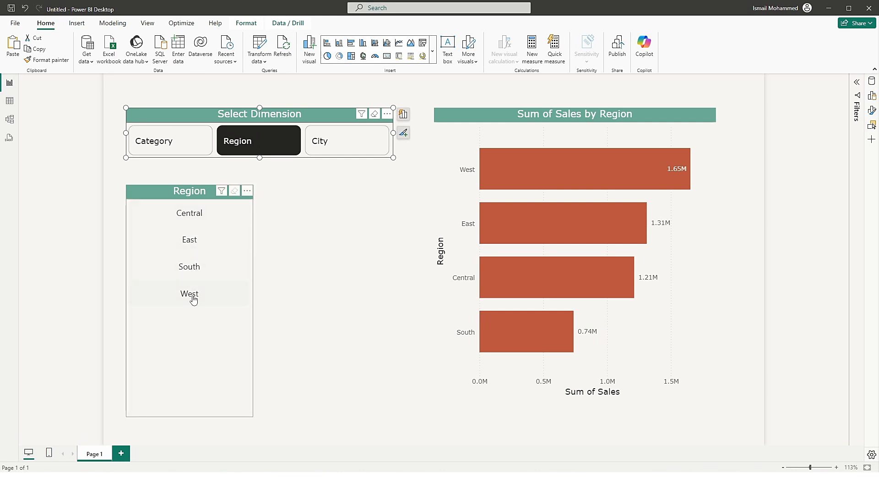
{"action": "left_click", "coordinate": [170, 140]}
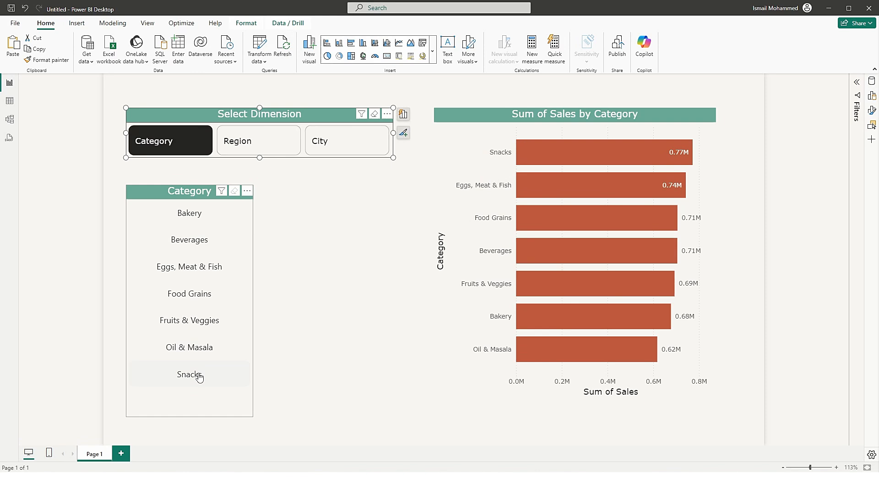
{"action": "mouse_move", "coordinate": [176, 242]}
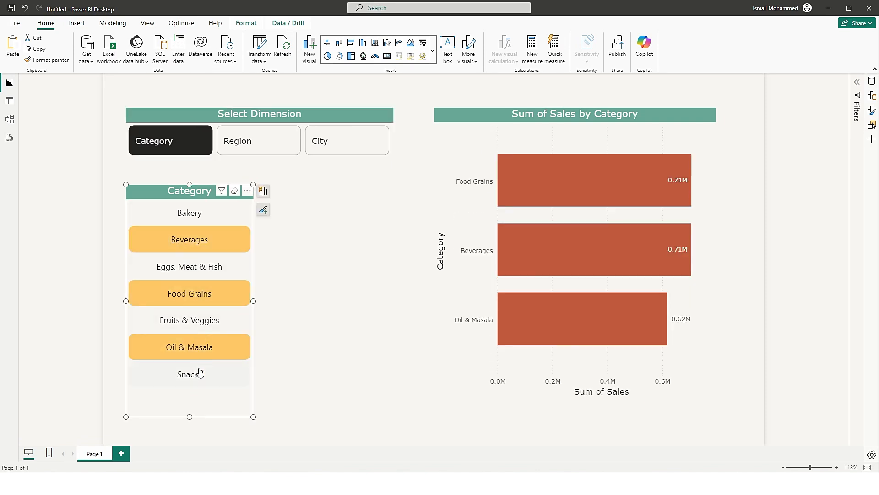
{"action": "left_click", "coordinate": [188, 374]}
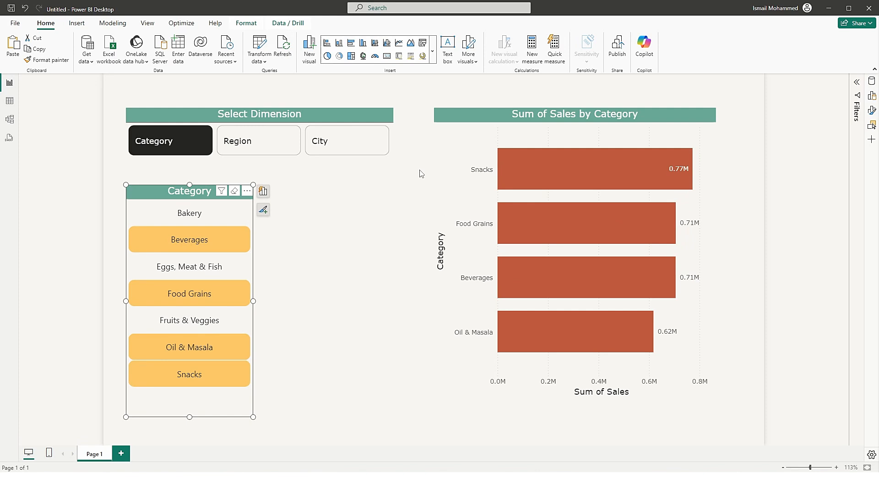
{"action": "mouse_move", "coordinate": [212, 239]}
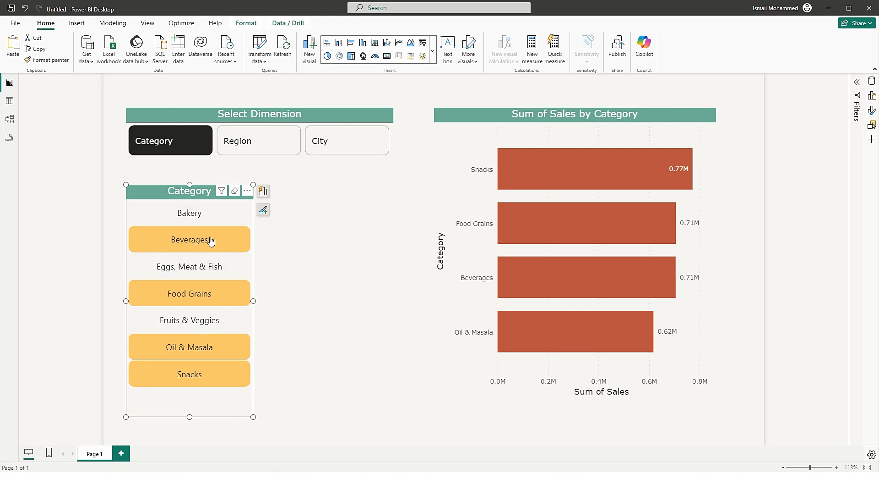
{"action": "mouse_move", "coordinate": [194, 304]}
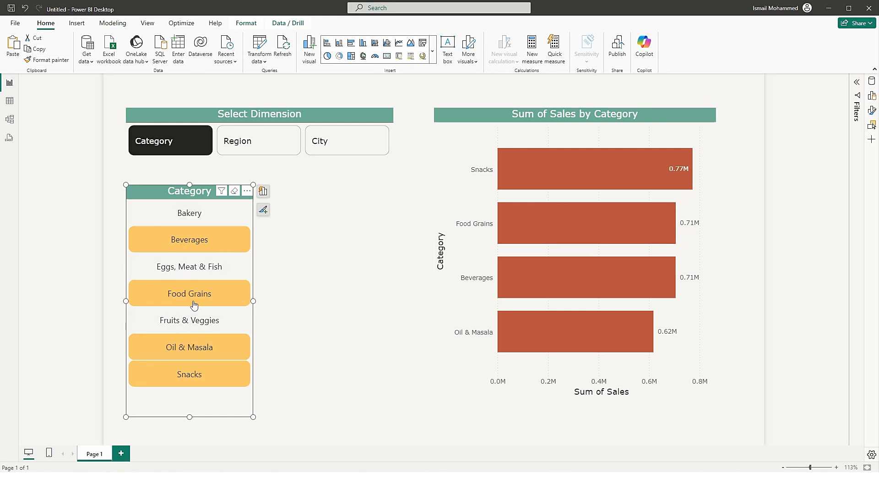
{"action": "mouse_move", "coordinate": [302, 253]}
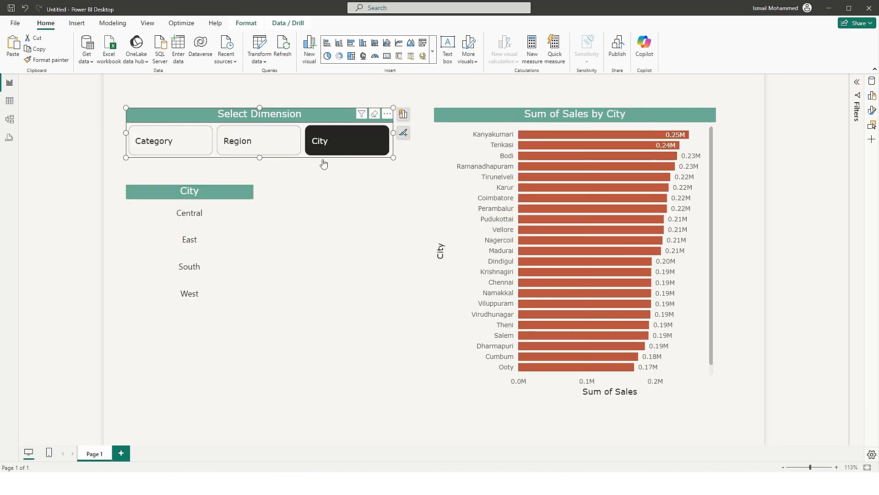
Filter the City chart to Chennai, then pick Region so the list offers Central, East, South and West
{"action": "left_click", "coordinate": [186, 239]}
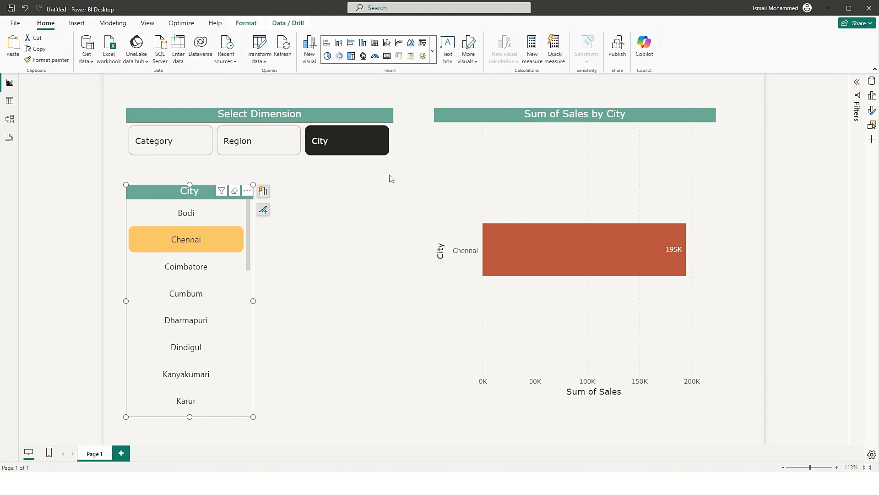
{"action": "left_click", "coordinate": [258, 140]}
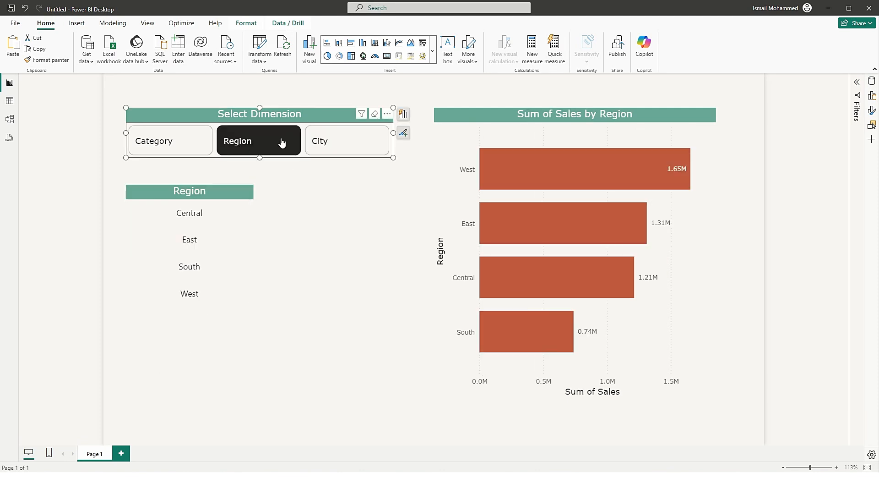
{"action": "mouse_move", "coordinate": [606, 262]}
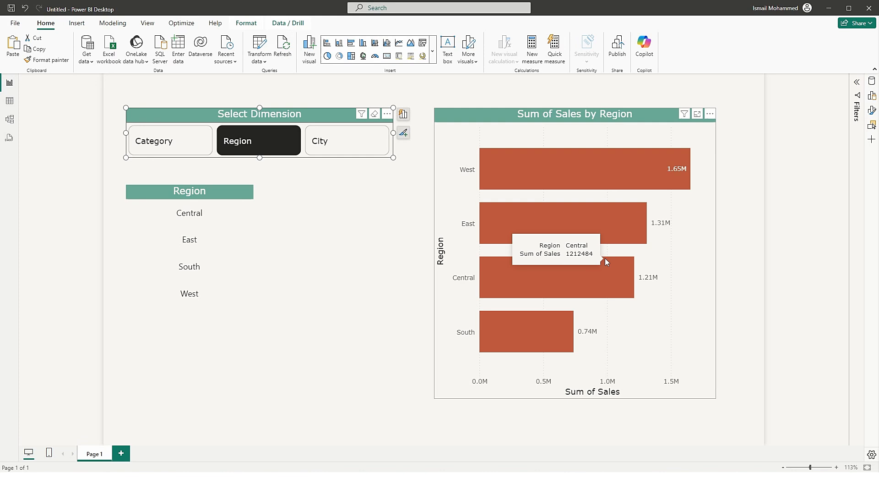
{"action": "mouse_move", "coordinate": [255, 146]}
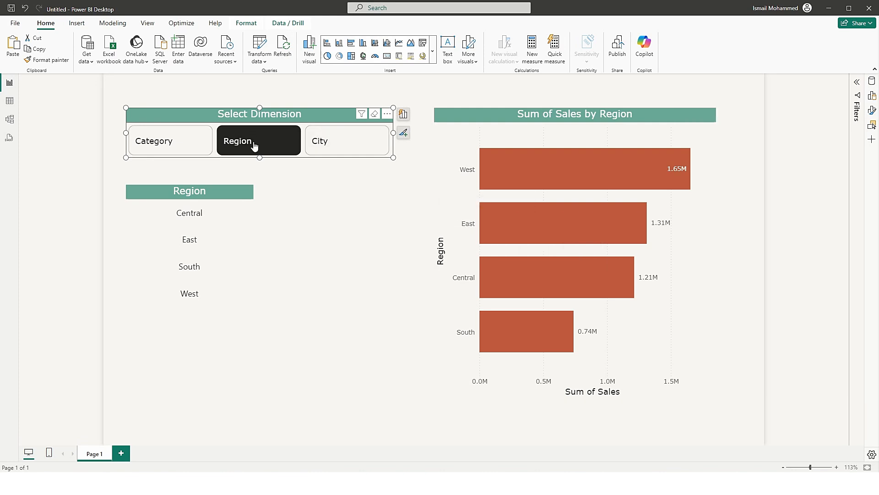
{"action": "left_click", "coordinate": [169, 141]}
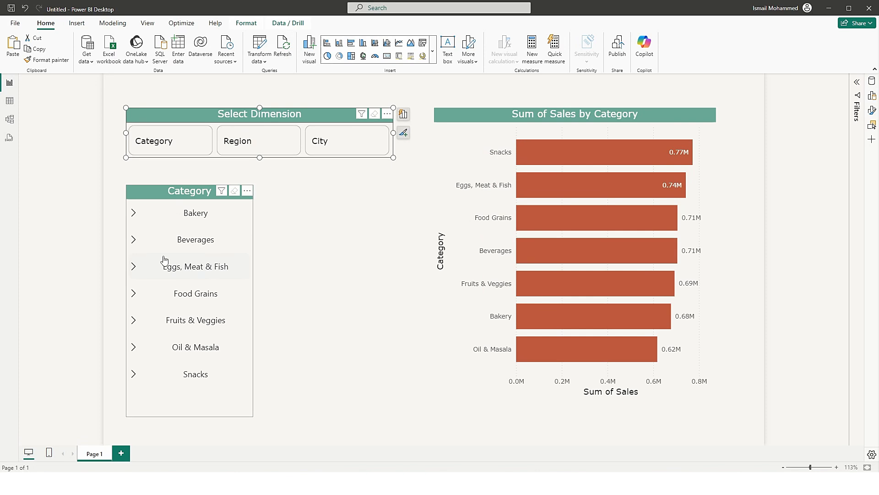
{"action": "left_click", "coordinate": [133, 212]}
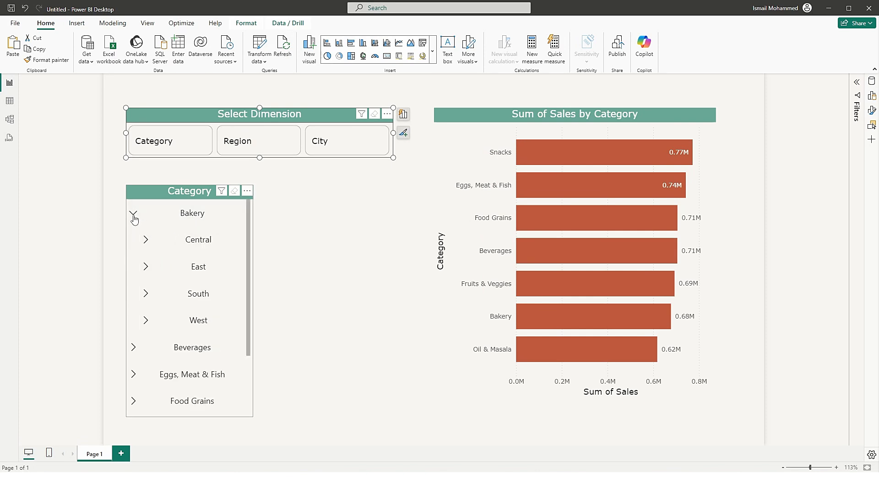
{"action": "left_click", "coordinate": [134, 212]}
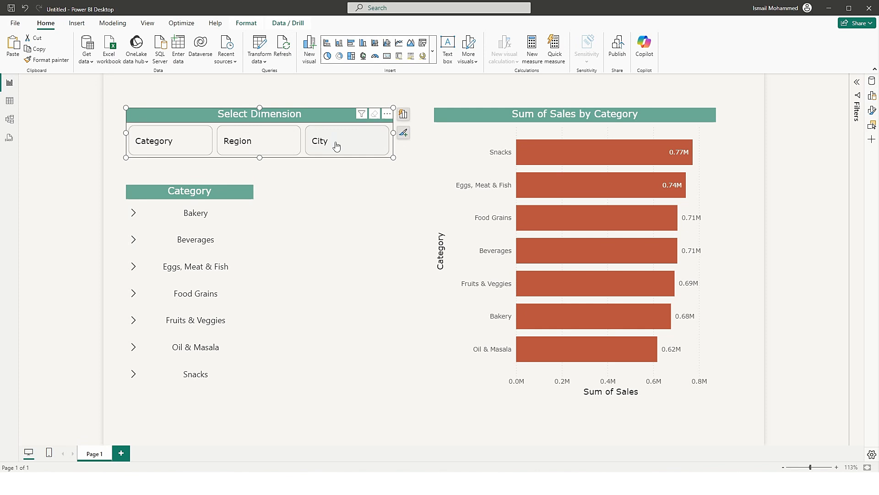
{"action": "left_click", "coordinate": [133, 213]}
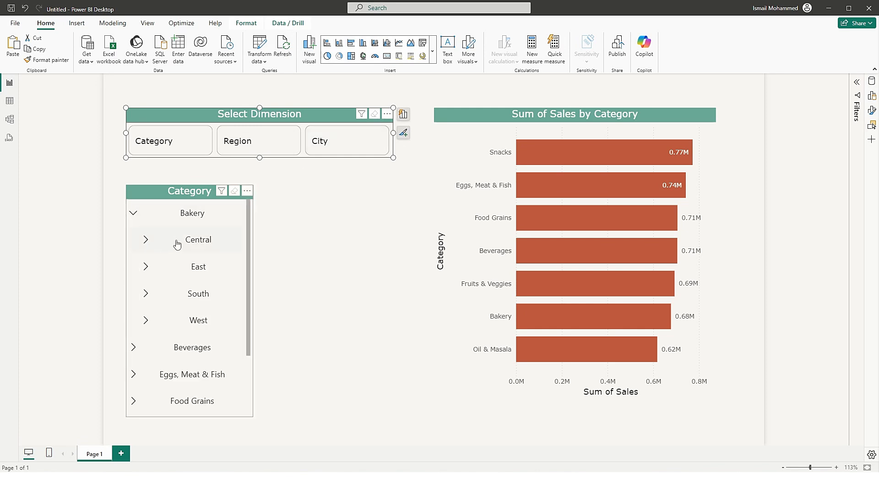
{"action": "left_click", "coordinate": [145, 239]}
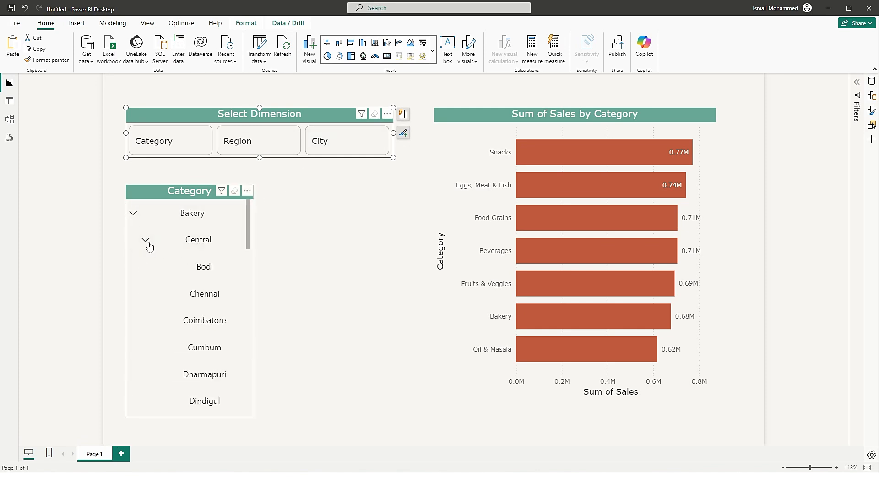
{"action": "mouse_move", "coordinate": [206, 308]}
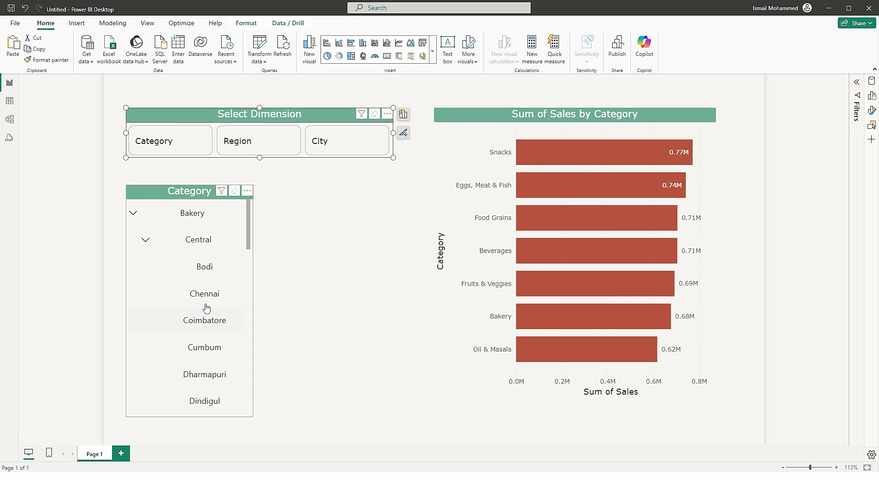
{"action": "left_click", "coordinate": [145, 239]}
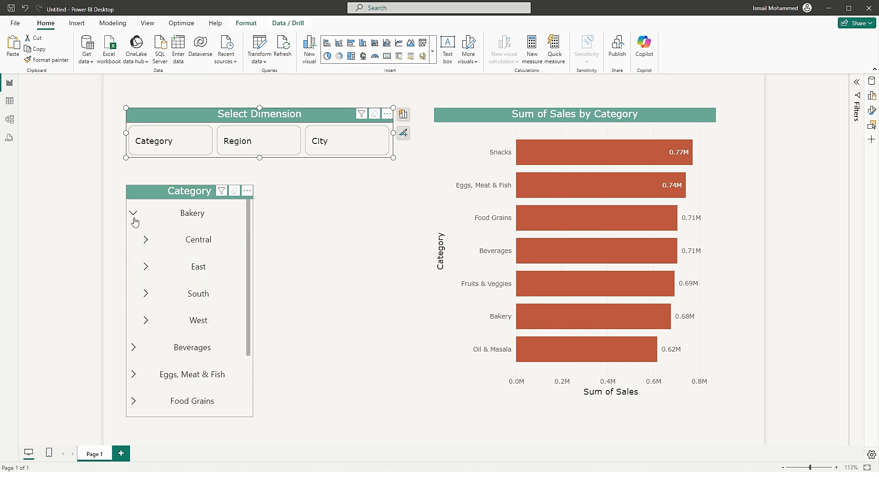
{"action": "left_click", "coordinate": [135, 218]}
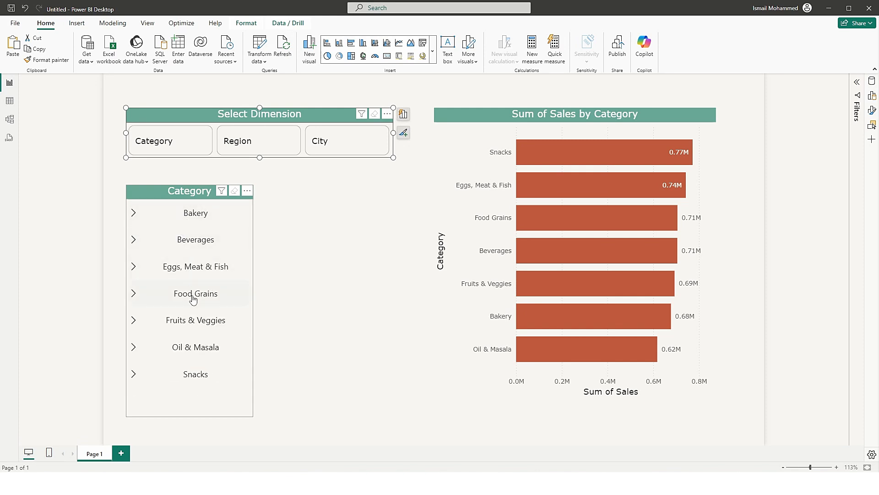
{"action": "mouse_move", "coordinate": [189, 267]}
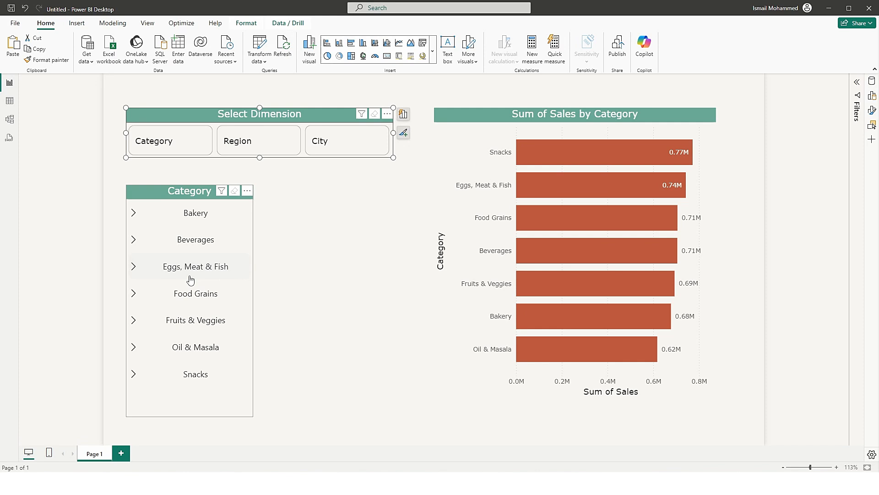
{"action": "mouse_move", "coordinate": [208, 264]}
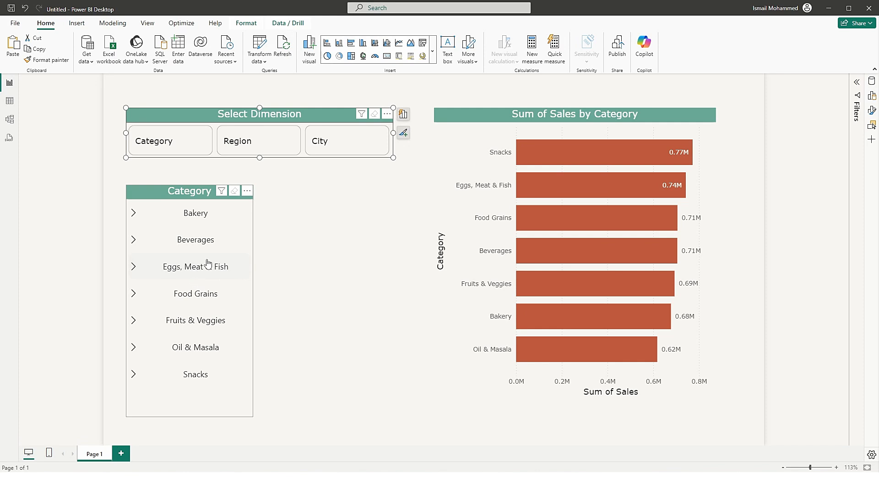
{"action": "left_click", "coordinate": [364, 284]}
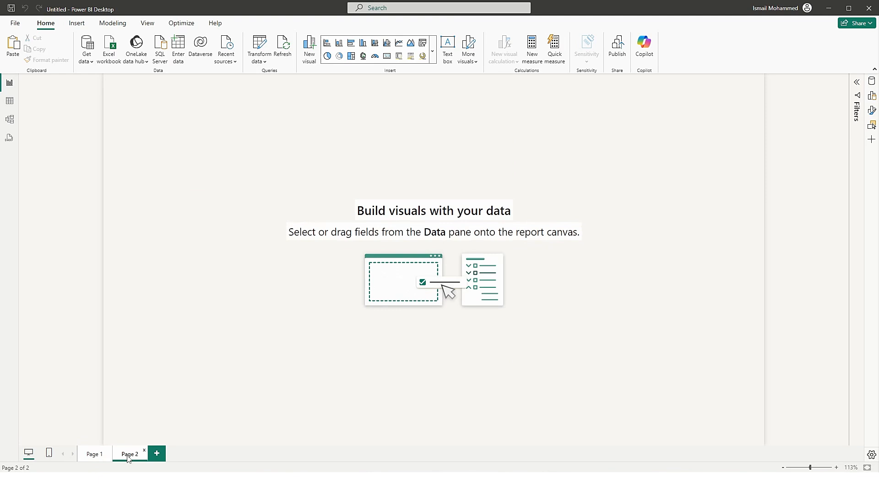
Start a new Fields parameter named Dimension from the Modeling ribbon
{"action": "left_click", "coordinate": [112, 23]}
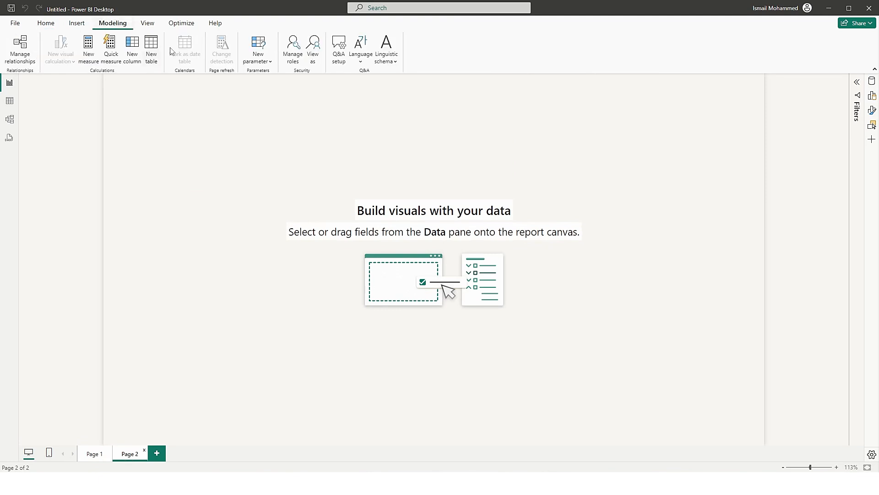
{"action": "left_click", "coordinate": [258, 47]}
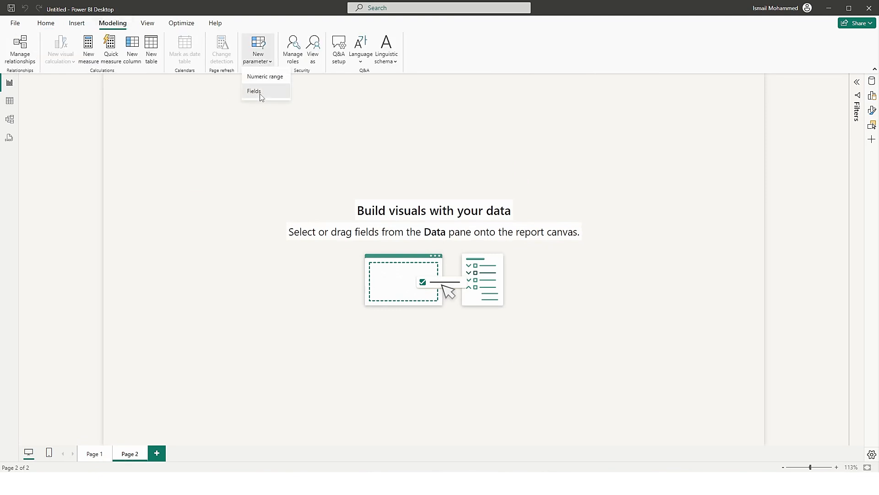
{"action": "left_click", "coordinate": [253, 90]}
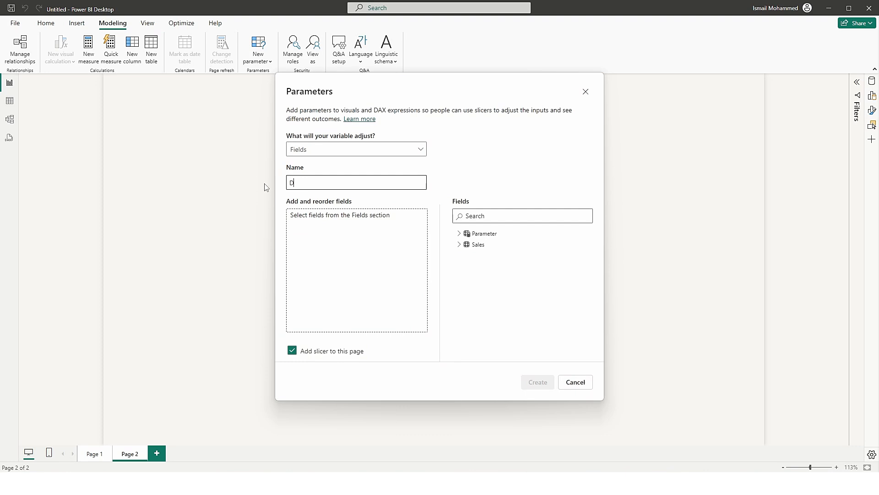
{"action": "type", "text": "Dimension"}
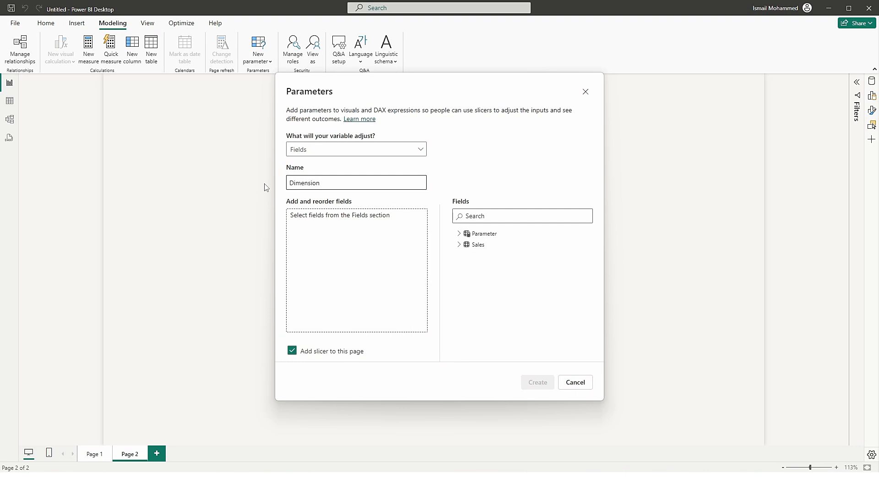
Include Category, Region and City from Sales, drop State, and create the parameter with its slicer
{"action": "left_click", "coordinate": [459, 244]}
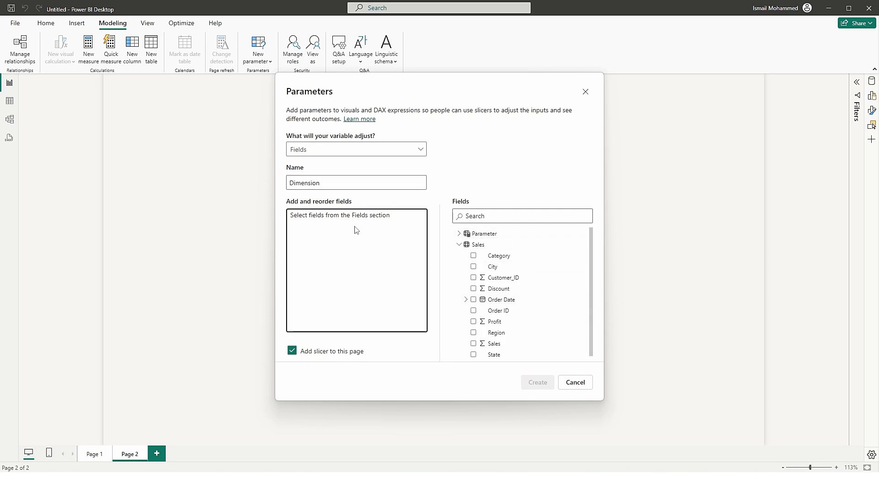
{"action": "mouse_move", "coordinate": [493, 256]}
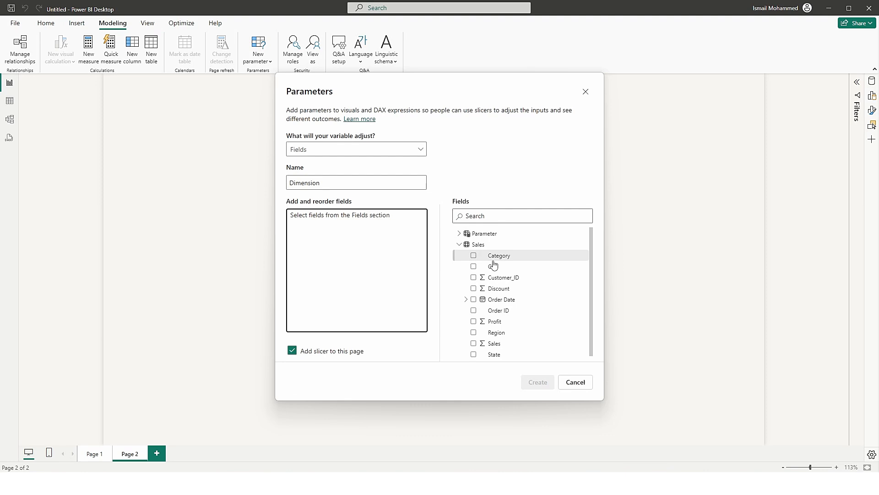
{"action": "left_click", "coordinate": [474, 254]}
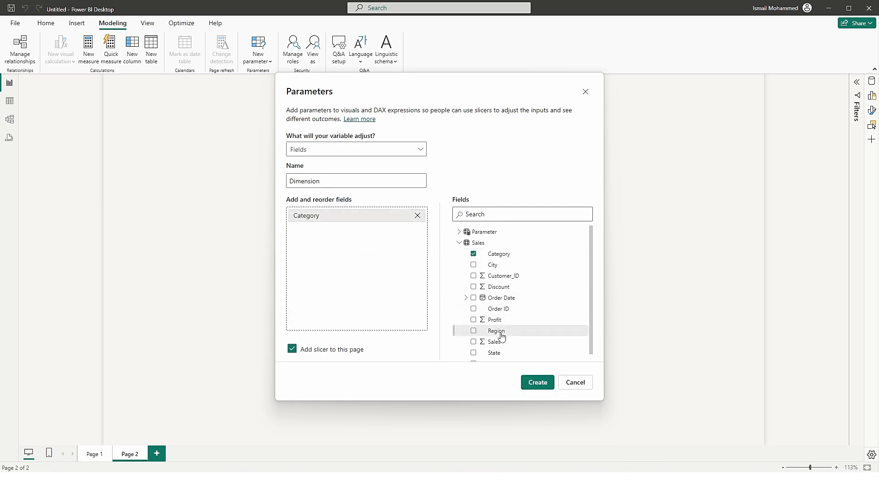
{"action": "left_click", "coordinate": [473, 330]}
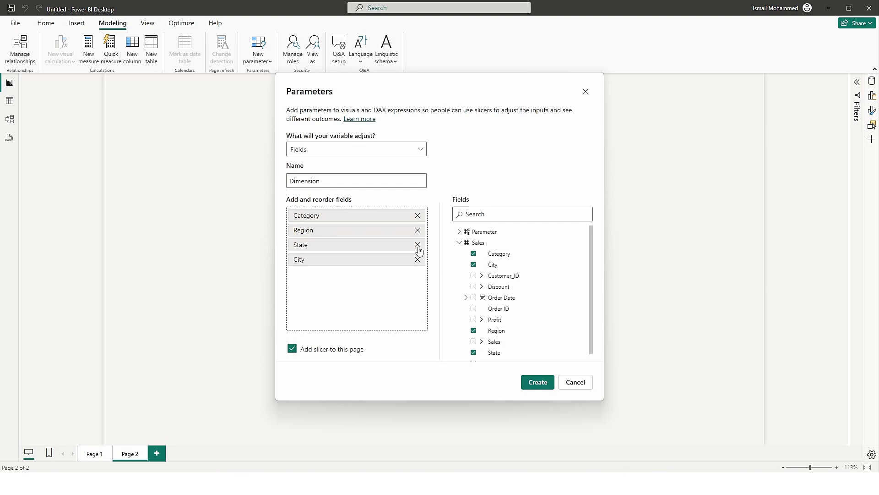
{"action": "left_click", "coordinate": [417, 245]}
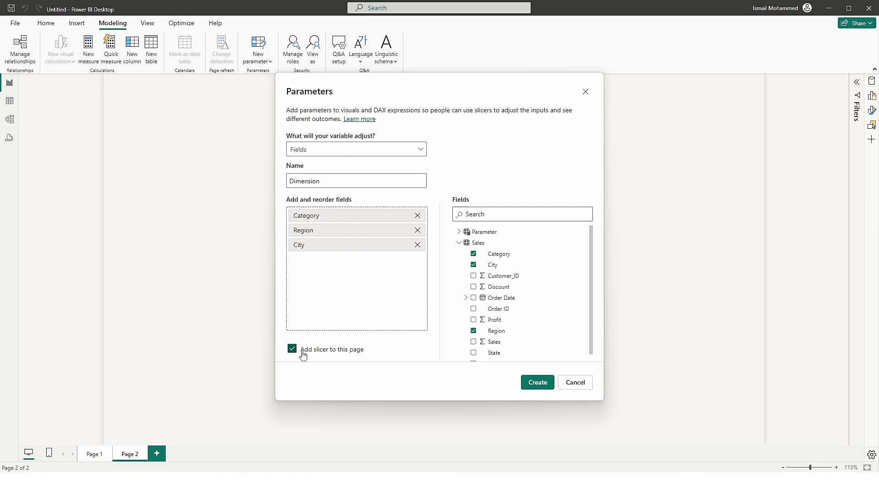
{"action": "mouse_move", "coordinate": [379, 375]}
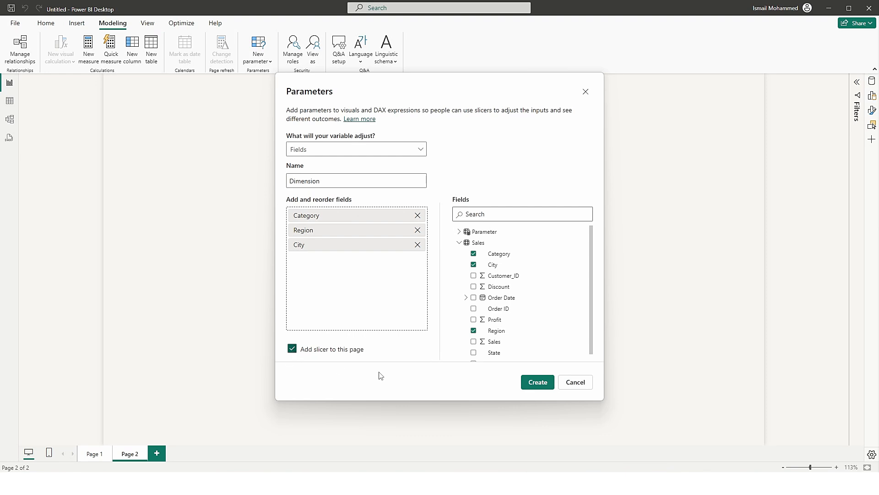
{"action": "left_click", "coordinate": [536, 382]}
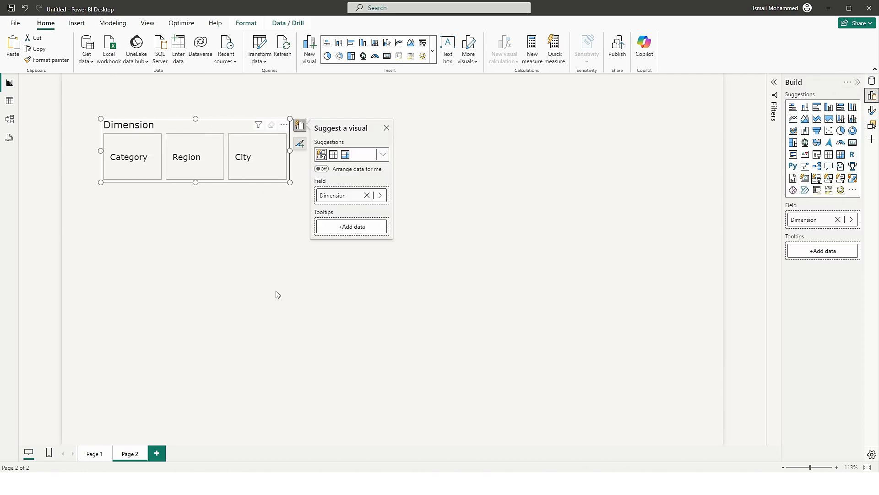
Copy the Page 1 dimension slicer's green-header tile formatting onto the Page 2 Dimension slicer
{"action": "left_click", "coordinate": [93, 453]}
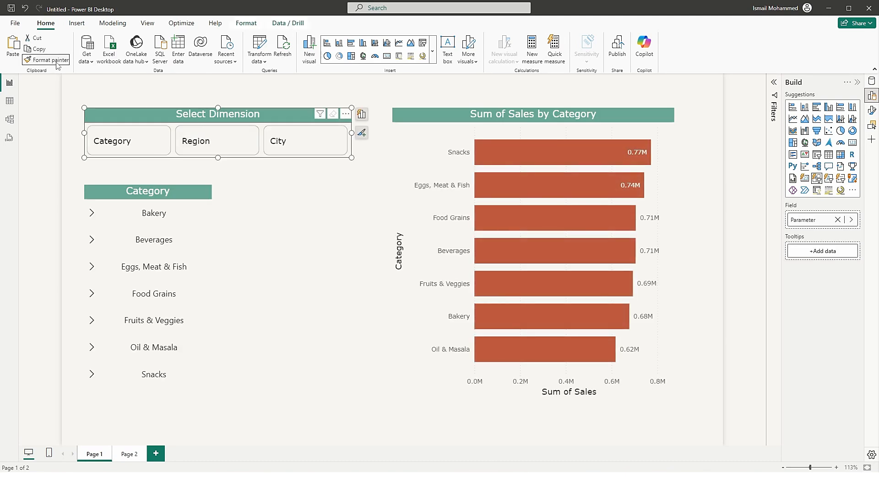
{"action": "left_click", "coordinate": [129, 453]}
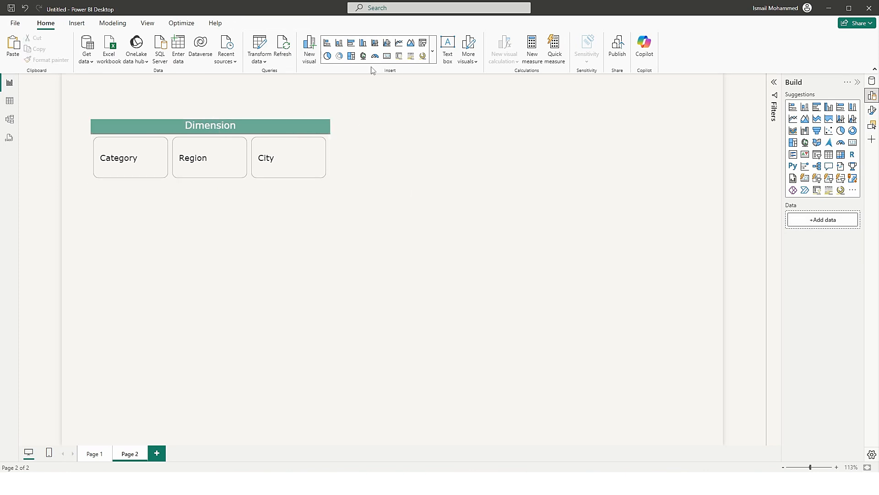
{"action": "mouse_move", "coordinate": [351, 43]}
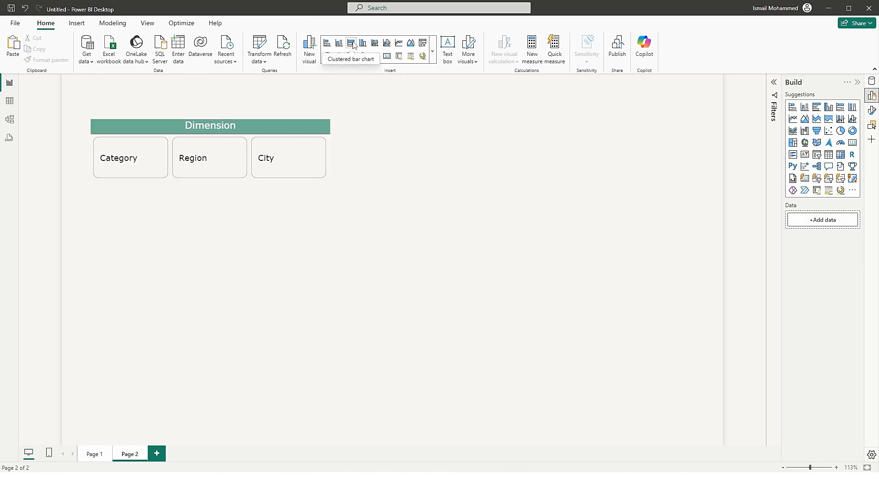
Add a clustered bar chart of Sum of Sales by the Dimension parameter and pick Region in the slicer
{"action": "left_click", "coordinate": [351, 43]}
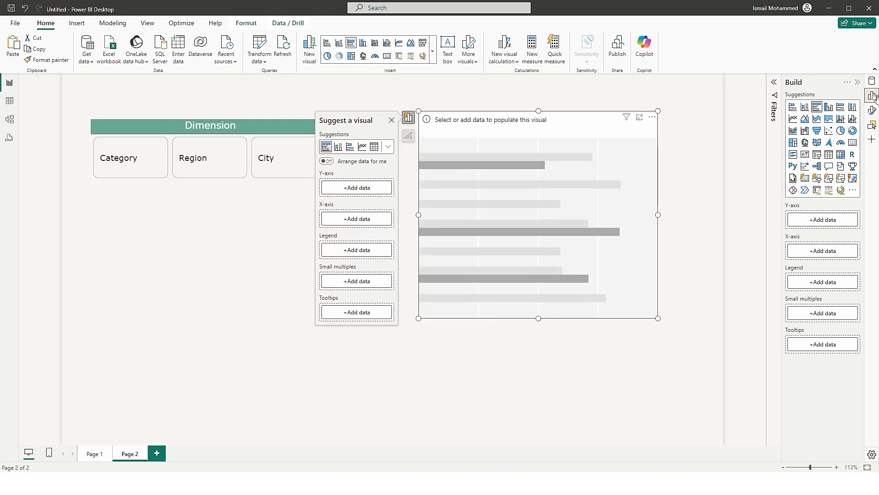
{"action": "left_click", "coordinate": [873, 110]}
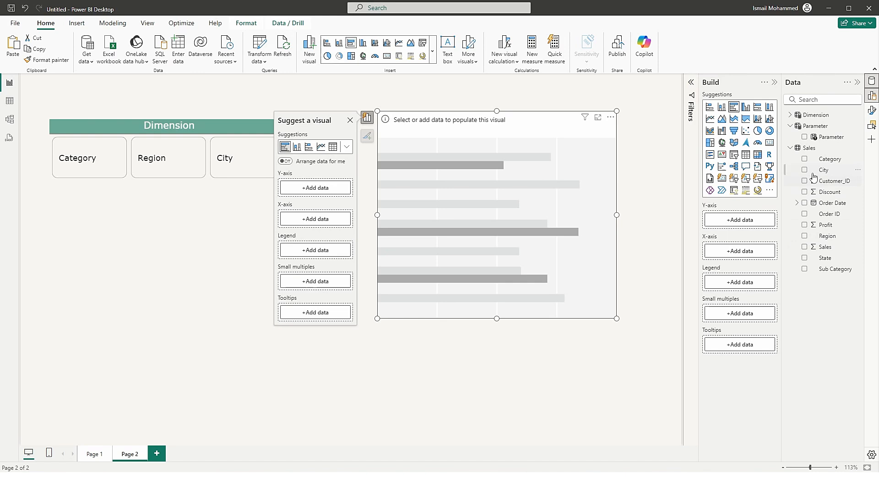
{"action": "left_click", "coordinate": [791, 115]}
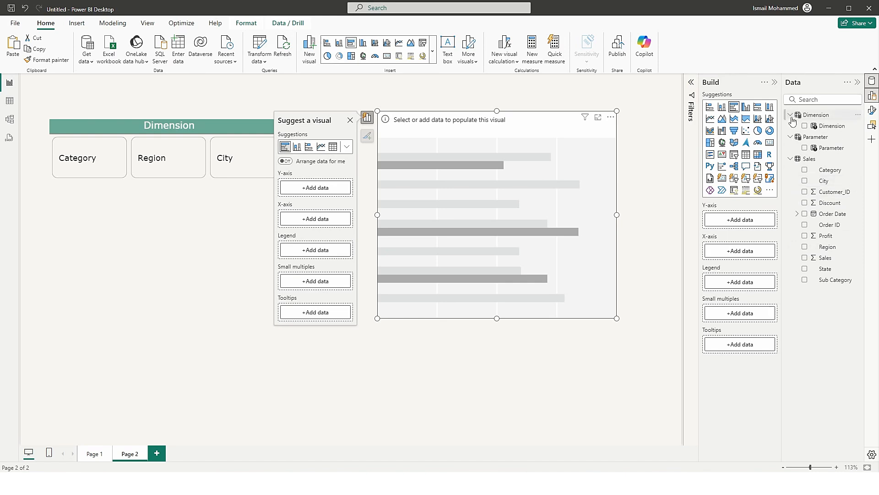
{"action": "mouse_move", "coordinate": [833, 129]}
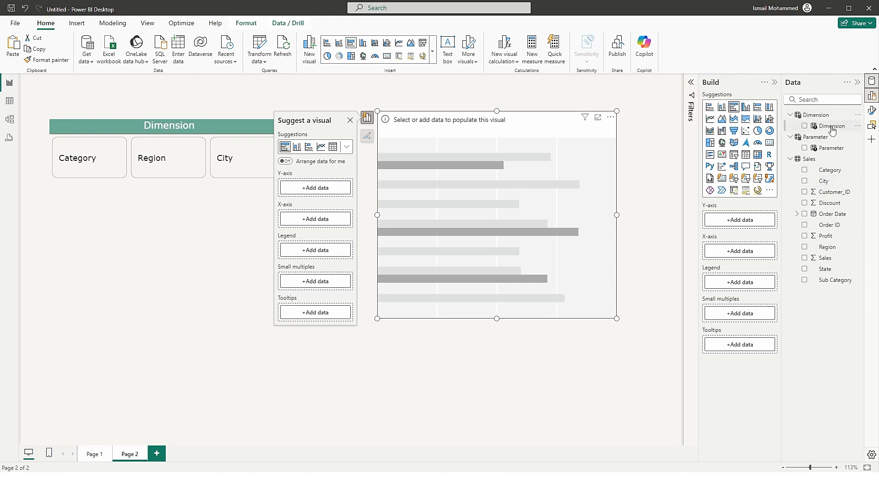
{"action": "left_click", "coordinate": [806, 126]}
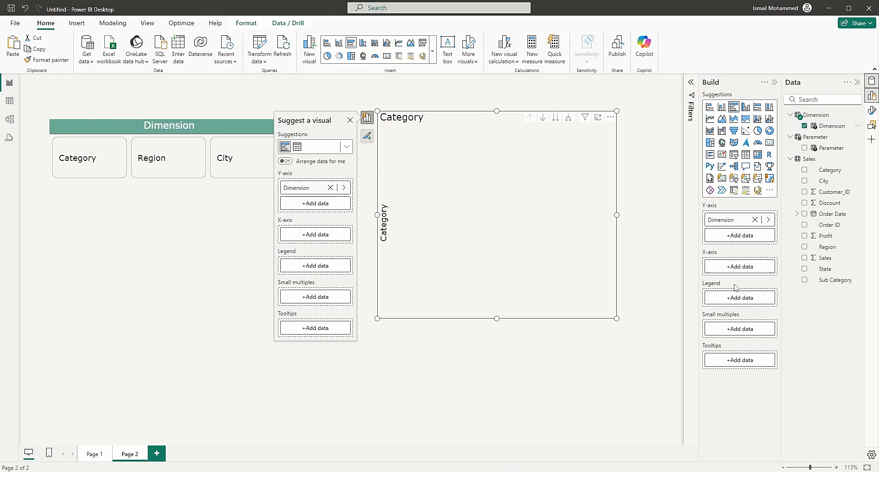
{"action": "mouse_move", "coordinate": [825, 258]}
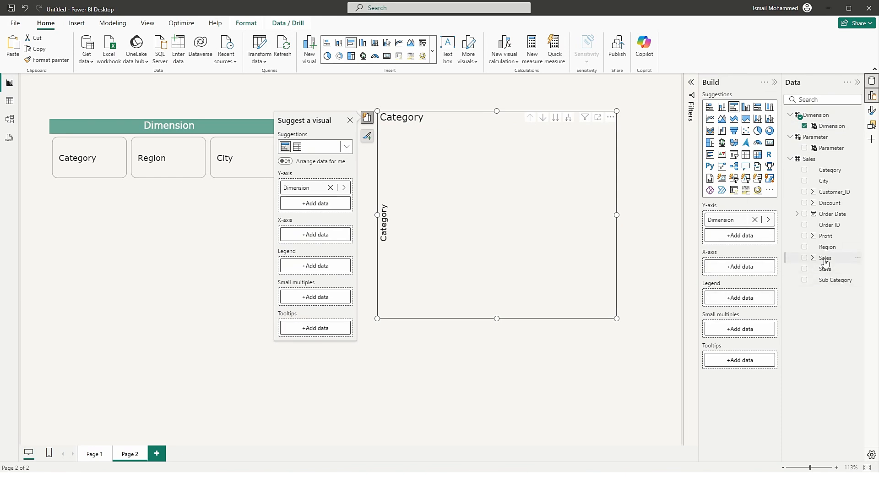
{"action": "left_click", "coordinate": [804, 258]}
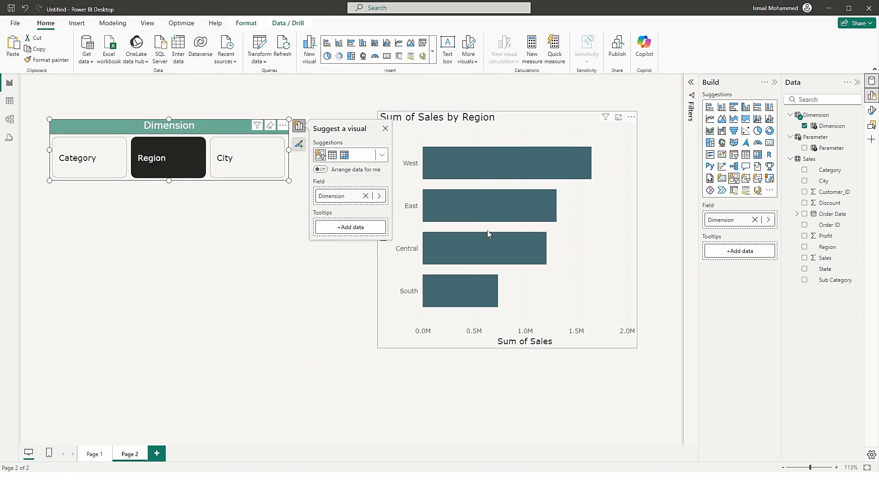
{"action": "left_click", "coordinate": [246, 157]}
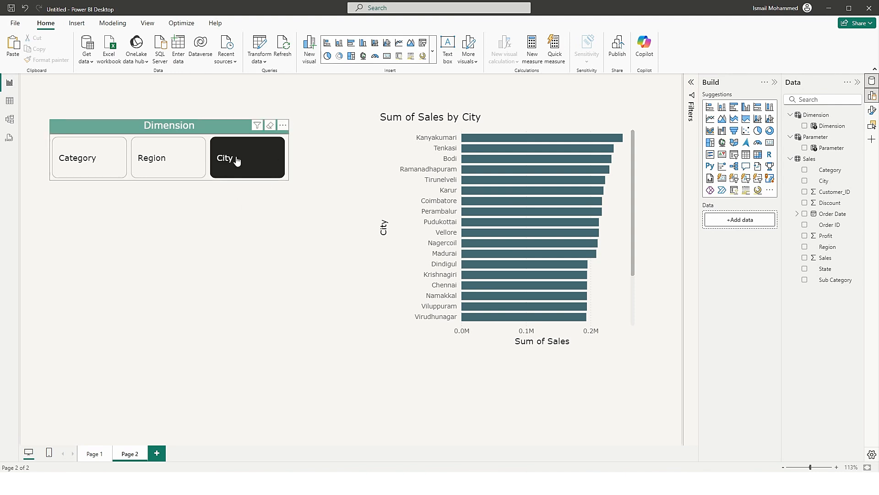
{"action": "mouse_move", "coordinate": [230, 169]}
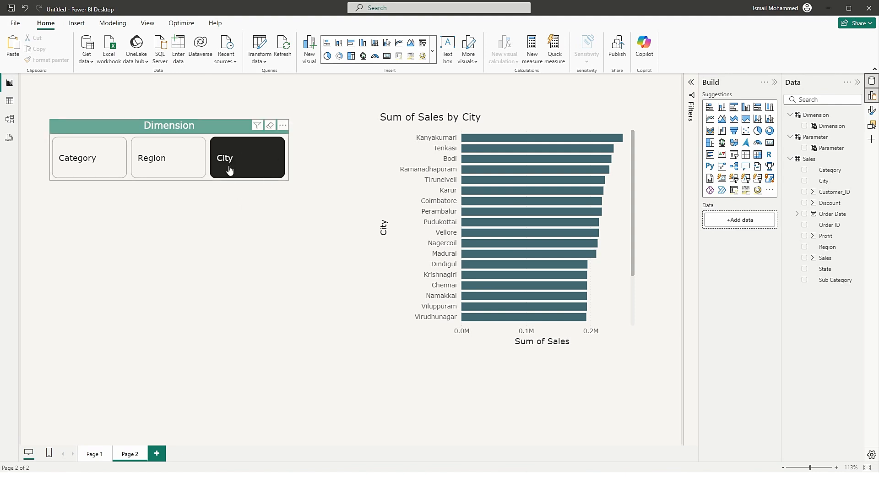
Choose City in the Dimension tile slicer and select the slicer visual for copying
{"action": "left_click", "coordinate": [169, 125]}
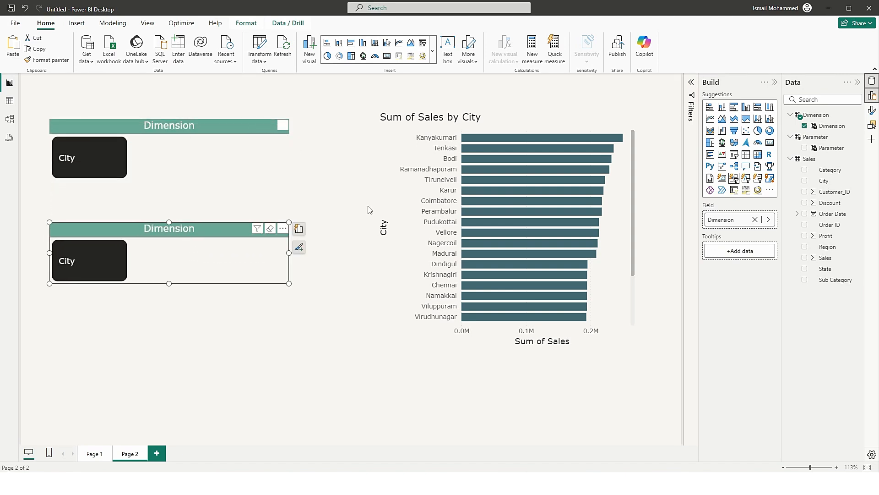
{"action": "mouse_move", "coordinate": [226, 250]}
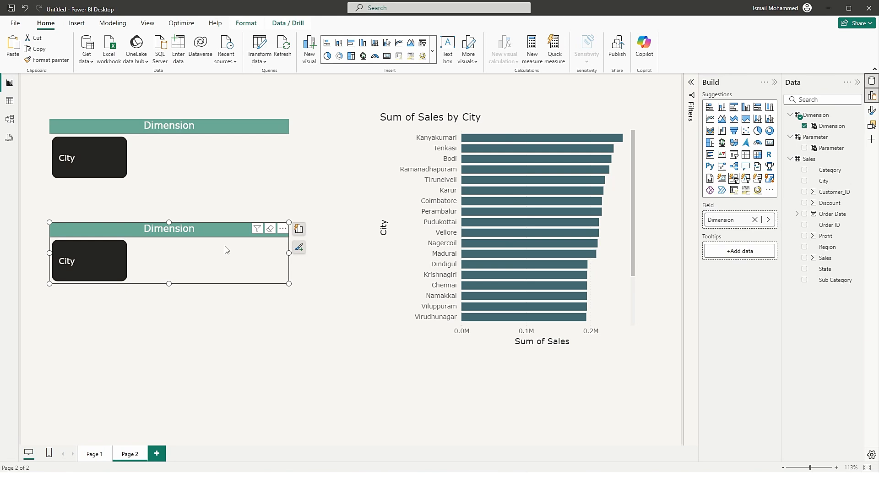
{"action": "mouse_move", "coordinate": [757, 178]}
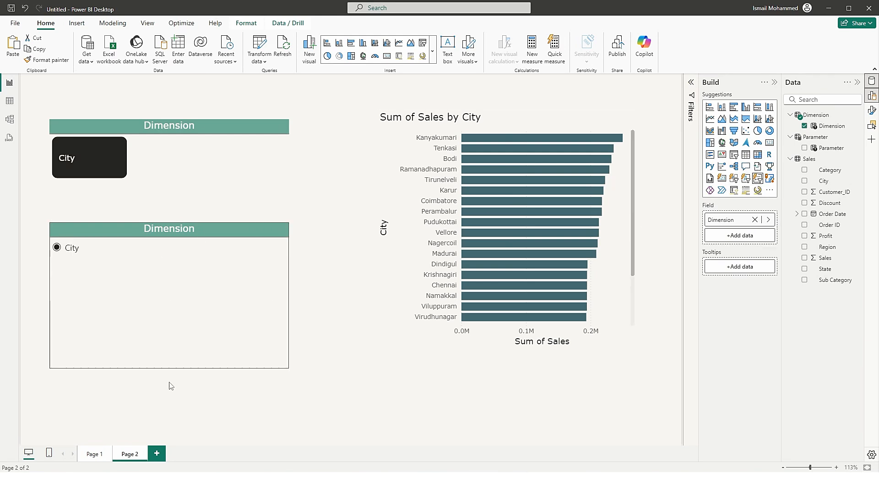
Paste a second Dimension slicer as a tall vertical list and give it the Page 1 category slicer's formatting
{"action": "left_click", "coordinate": [168, 296]}
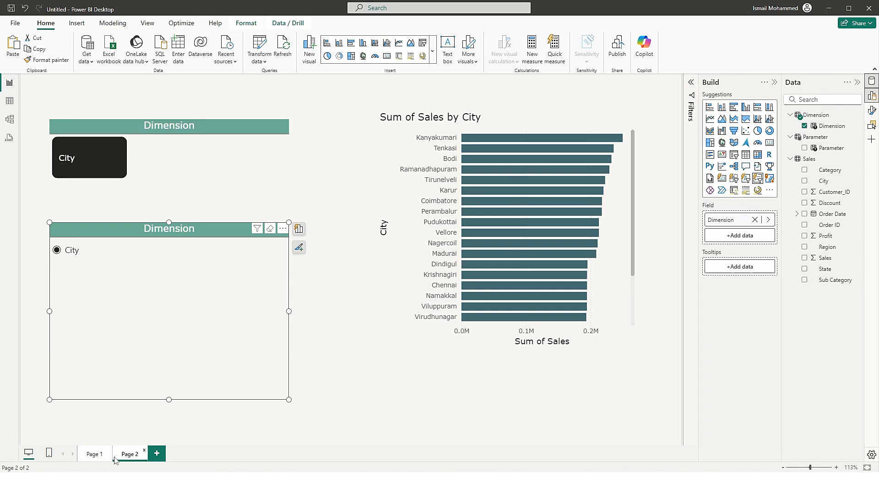
{"action": "left_click", "coordinate": [93, 454]}
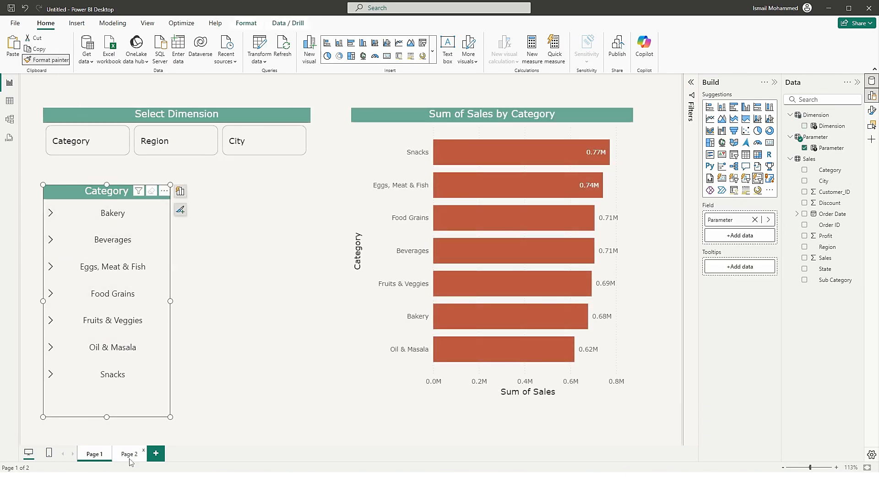
{"action": "left_click", "coordinate": [130, 453]}
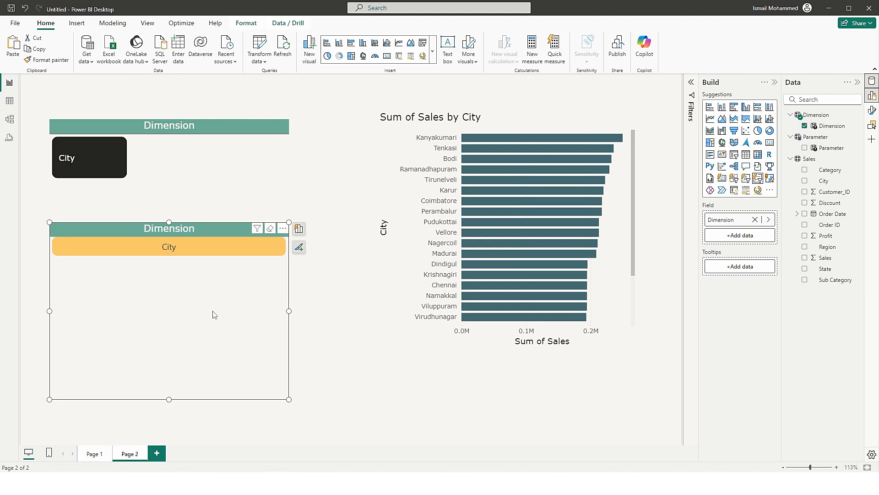
{"action": "mouse_move", "coordinate": [151, 209]}
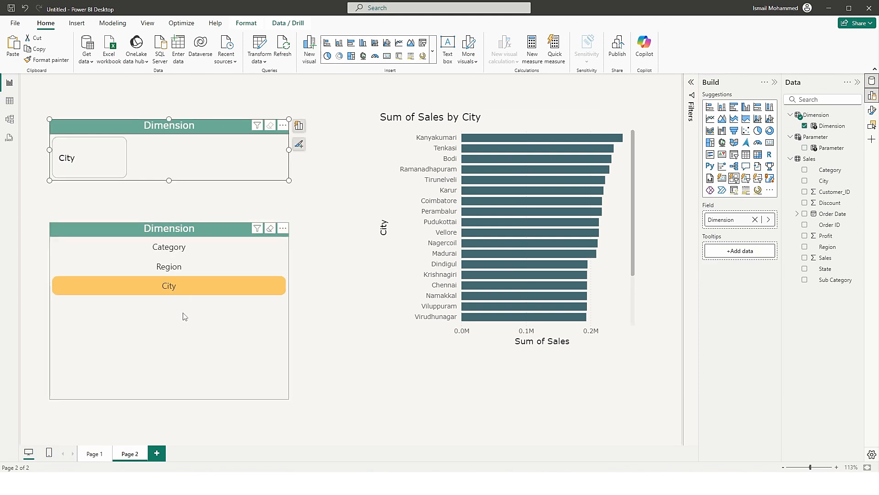
{"action": "left_click", "coordinate": [169, 228]}
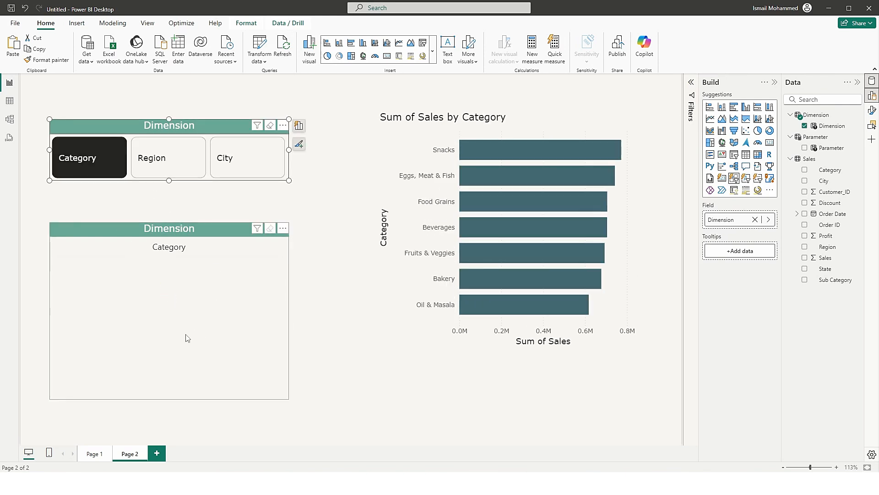
{"action": "mouse_move", "coordinate": [142, 284]}
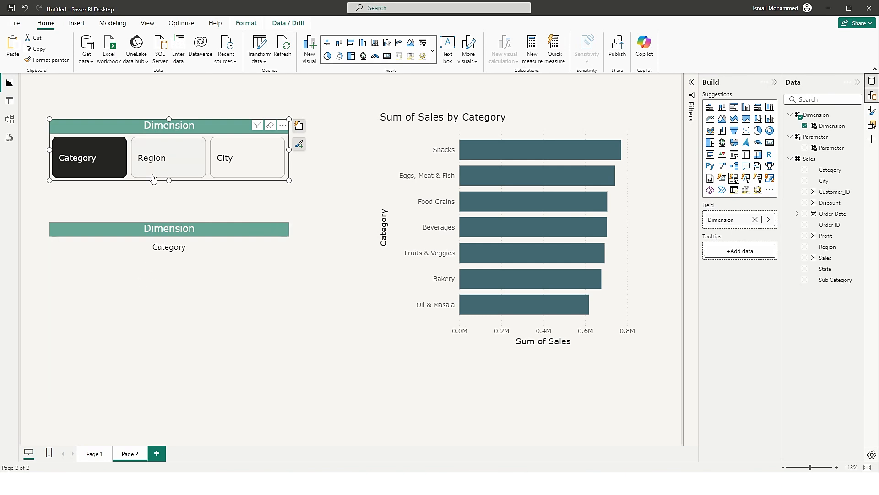
Pick Region in the tile slicer so the chart shows sales by Region and the lower slicer lists Region
{"action": "left_click", "coordinate": [168, 158]}
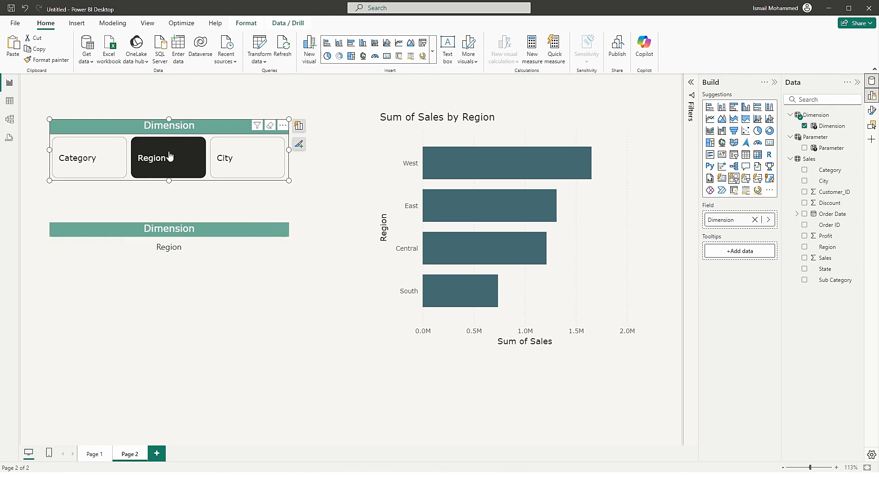
{"action": "left_click", "coordinate": [168, 246]}
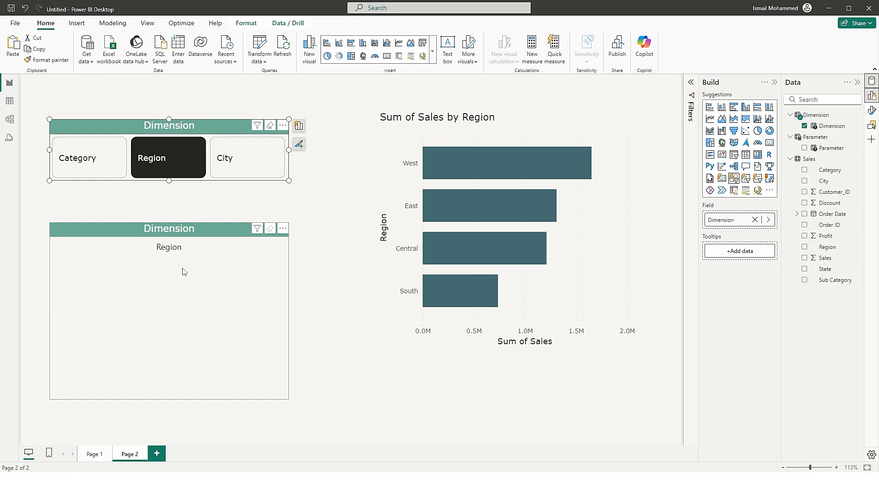
{"action": "mouse_move", "coordinate": [132, 304]}
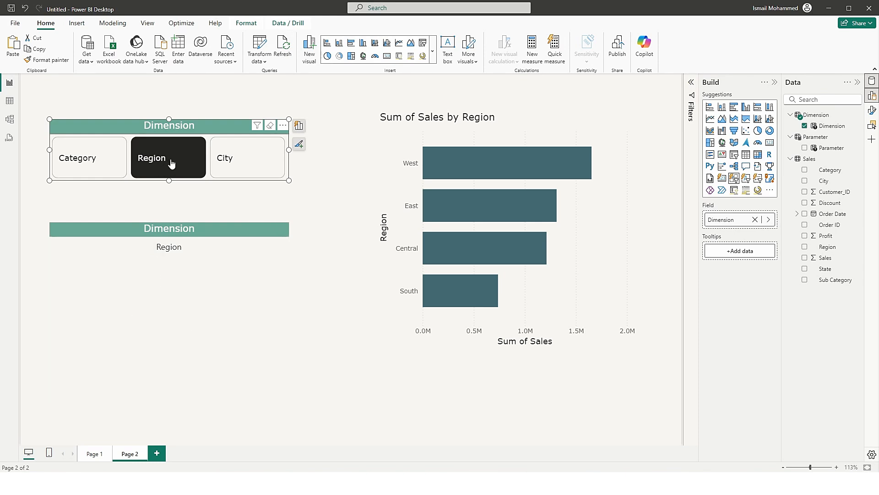
{"action": "left_click", "coordinate": [169, 228]}
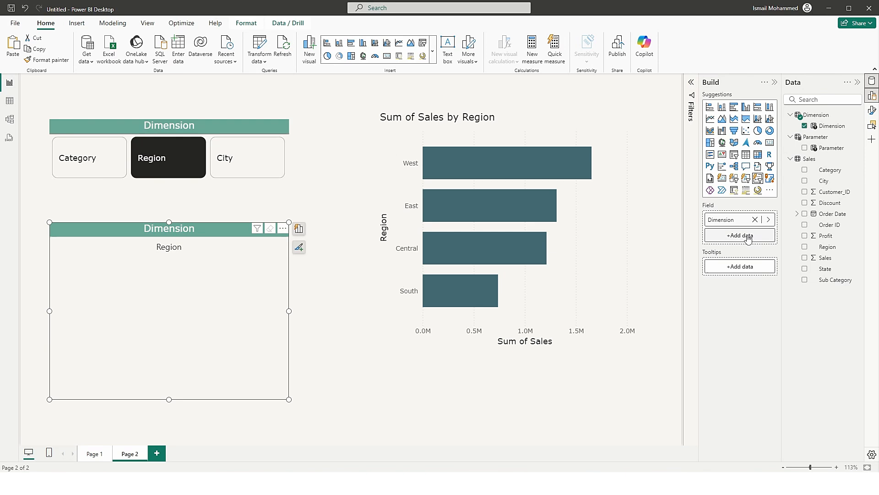
Enable 'Show values of selected field' on Dimension so the lower slicer lists Central, East, South, West
{"action": "left_click", "coordinate": [771, 219]}
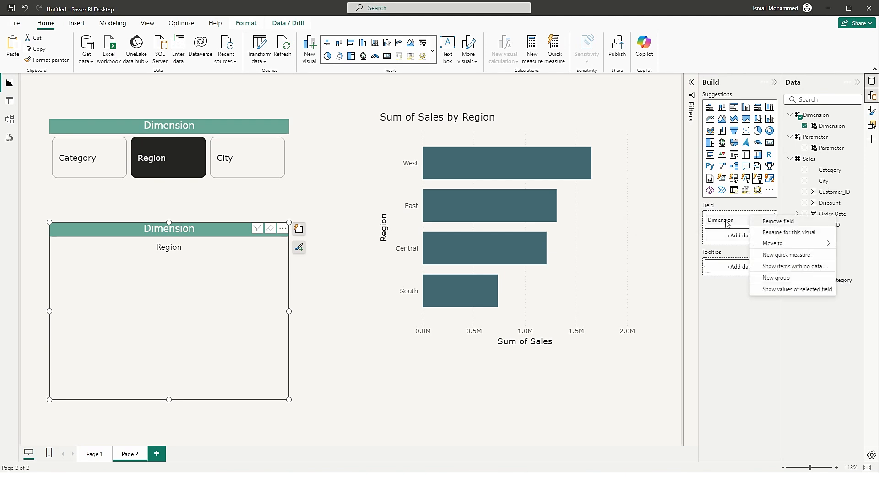
{"action": "mouse_move", "coordinate": [792, 288]}
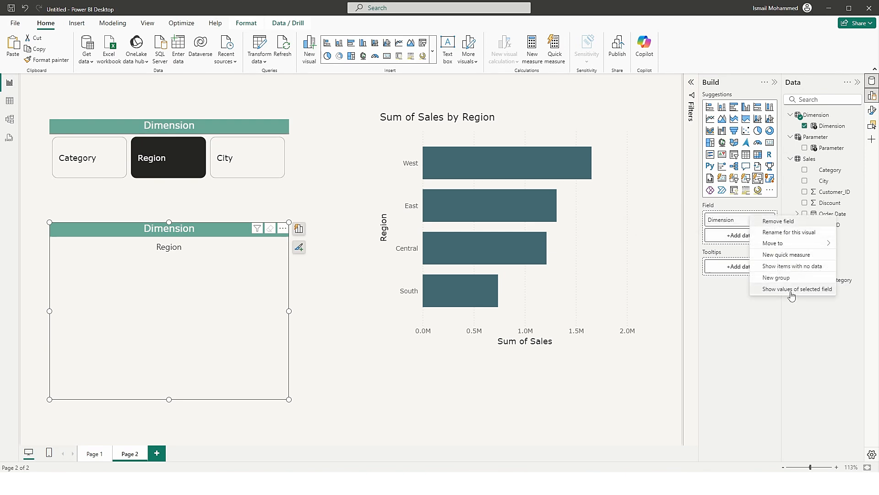
{"action": "mouse_move", "coordinate": [790, 288]}
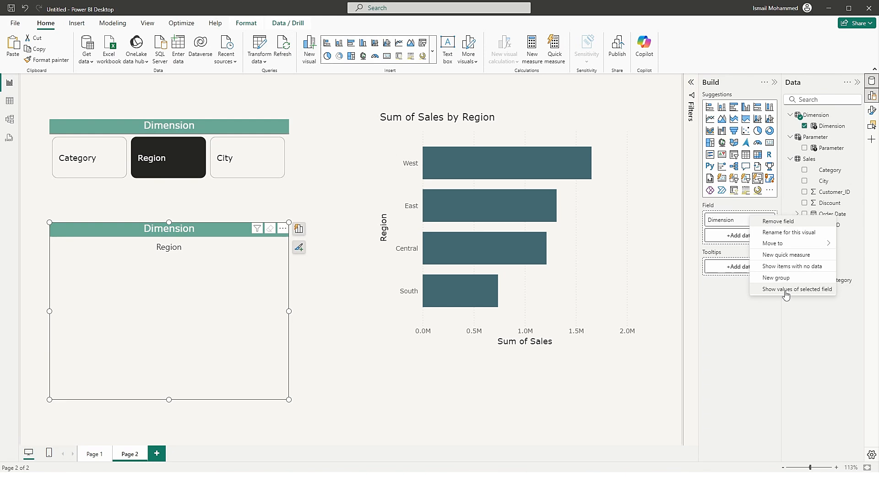
{"action": "left_click", "coordinate": [796, 288]}
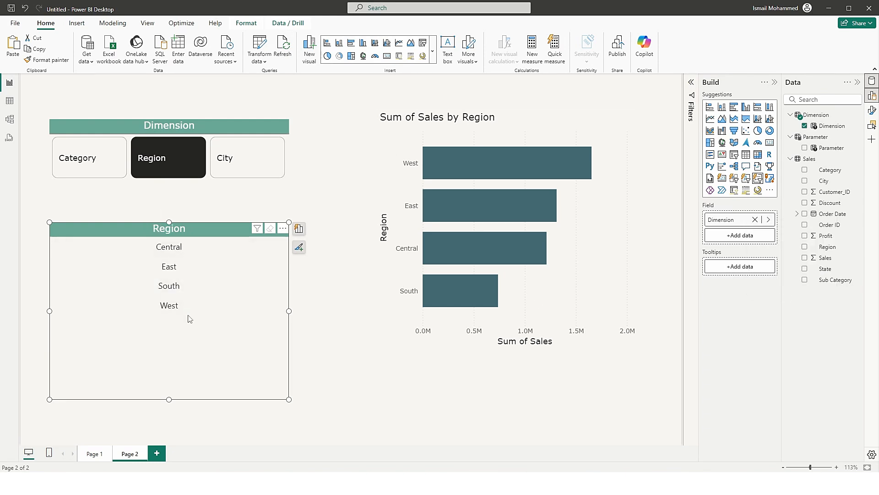
Switch the Dimension slicer to Category and filter the chart to chosen categories including Oil & Masala
{"action": "left_click", "coordinate": [77, 168]}
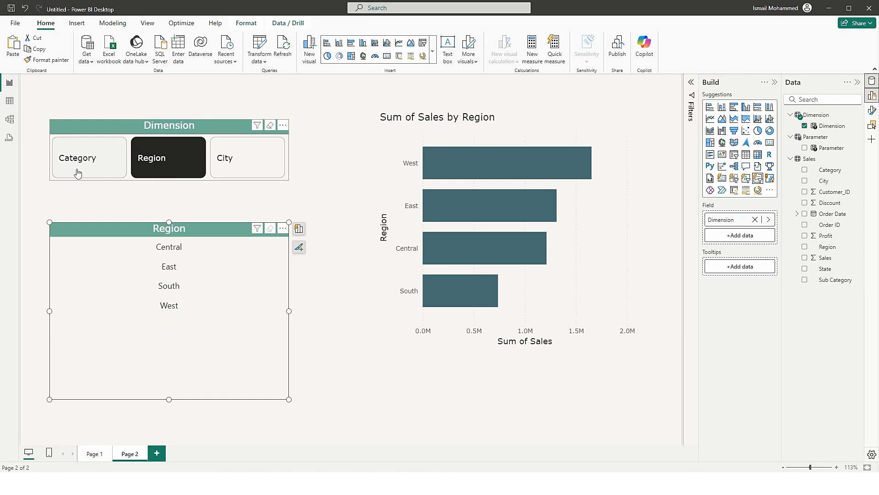
{"action": "left_click", "coordinate": [77, 158]}
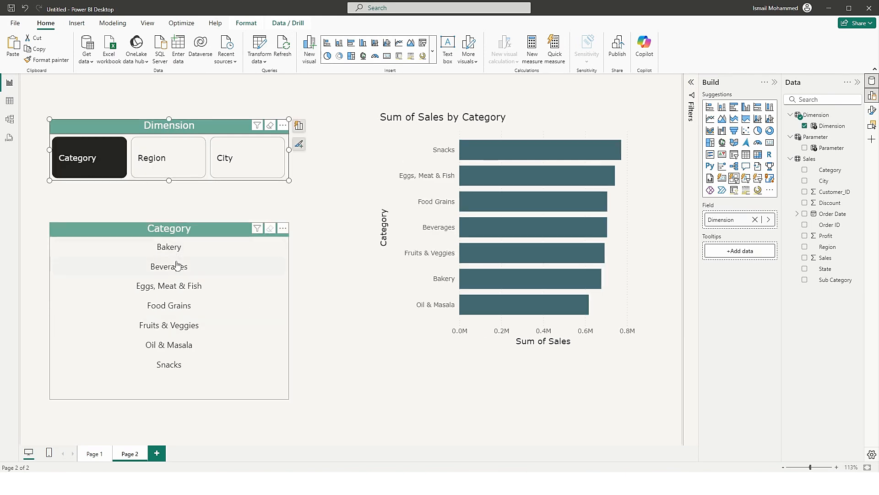
{"action": "mouse_move", "coordinate": [168, 286]}
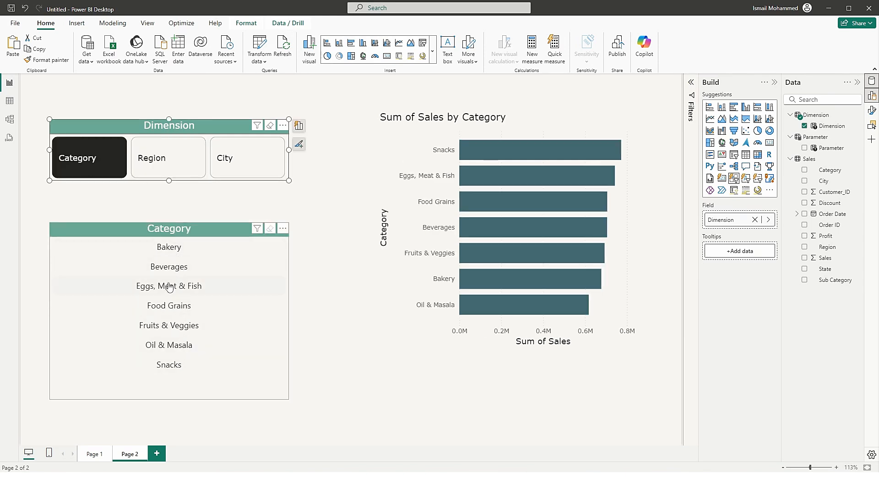
{"action": "left_click", "coordinate": [169, 324]}
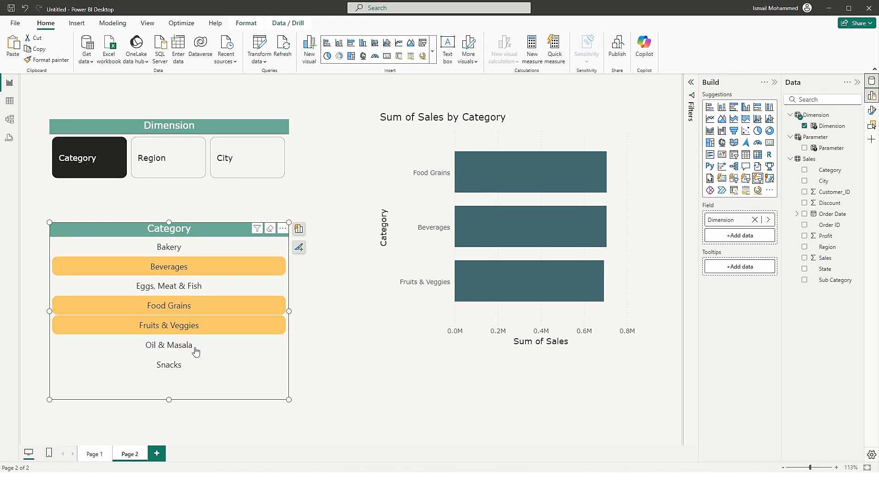
{"action": "left_click", "coordinate": [168, 344]}
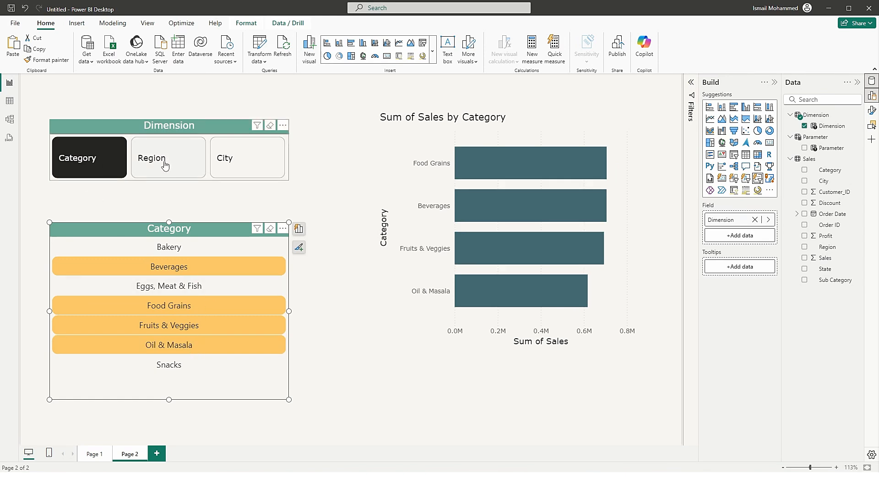
Switch the dimension to Region then City and clear the selected cities from the lower slicer
{"action": "left_click", "coordinate": [167, 158]}
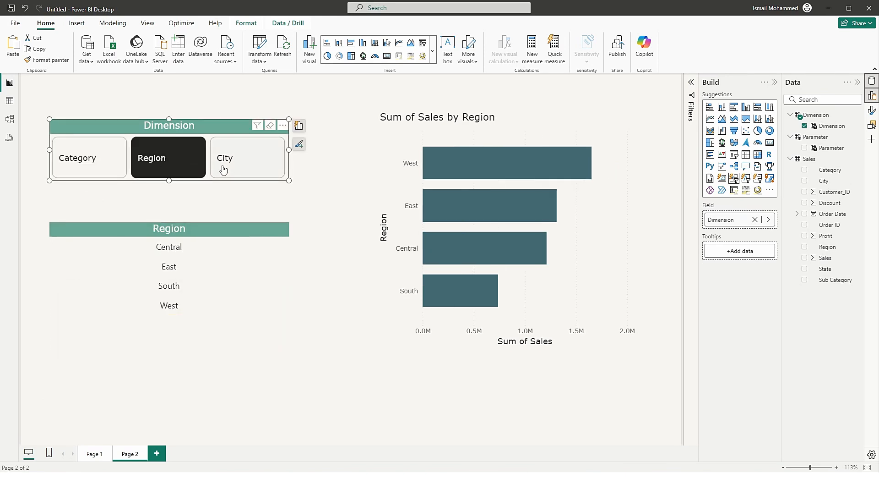
{"action": "mouse_move", "coordinate": [244, 168]}
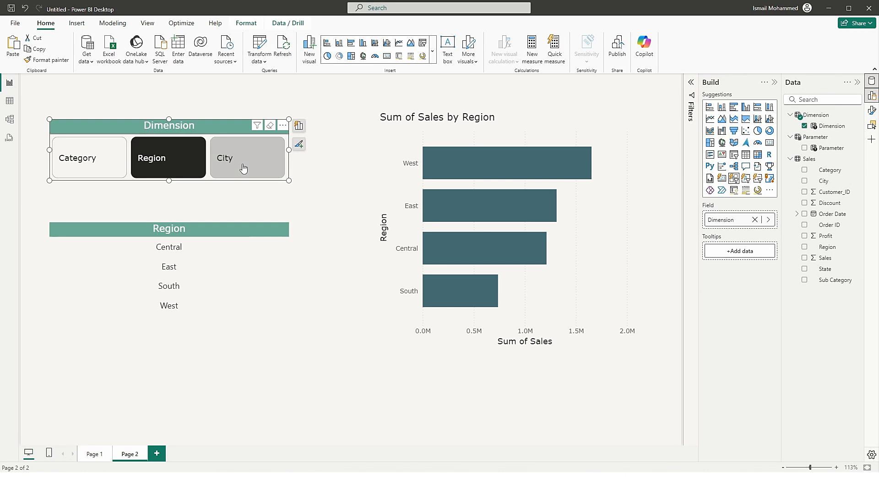
{"action": "left_click", "coordinate": [246, 157]}
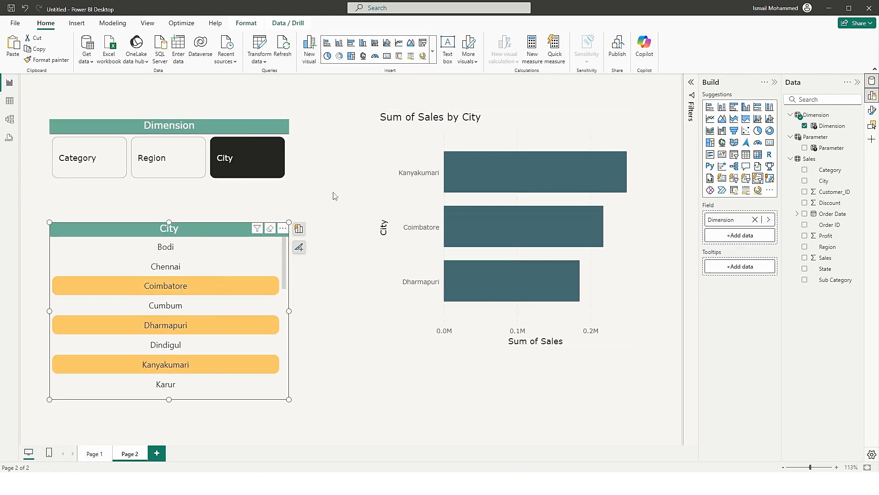
{"action": "left_click", "coordinate": [165, 286]}
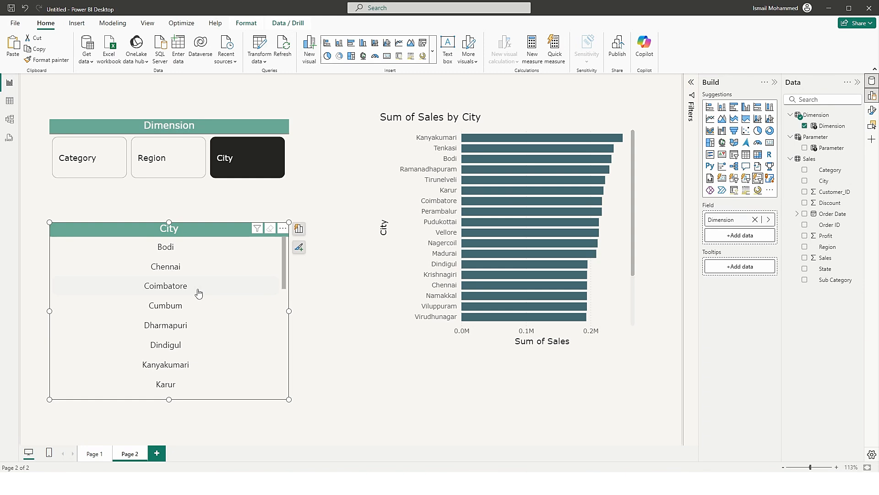
{"action": "mouse_move", "coordinate": [209, 288]}
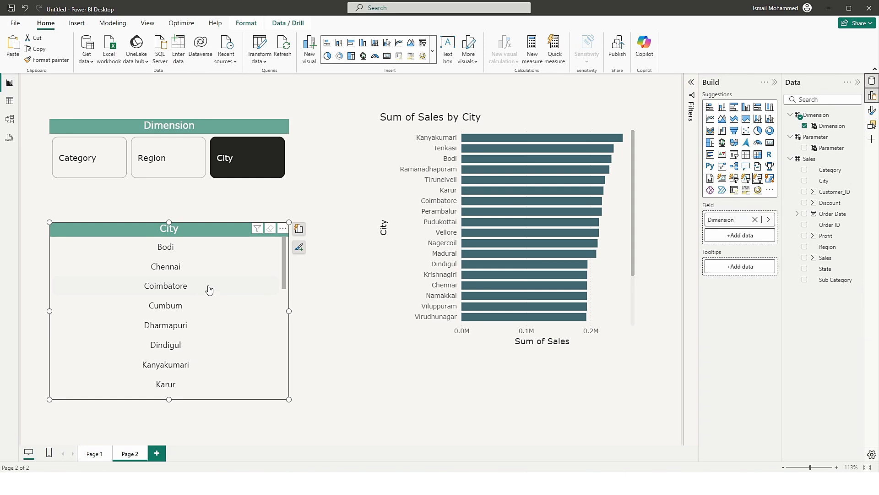
{"action": "mouse_move", "coordinate": [758, 182]}
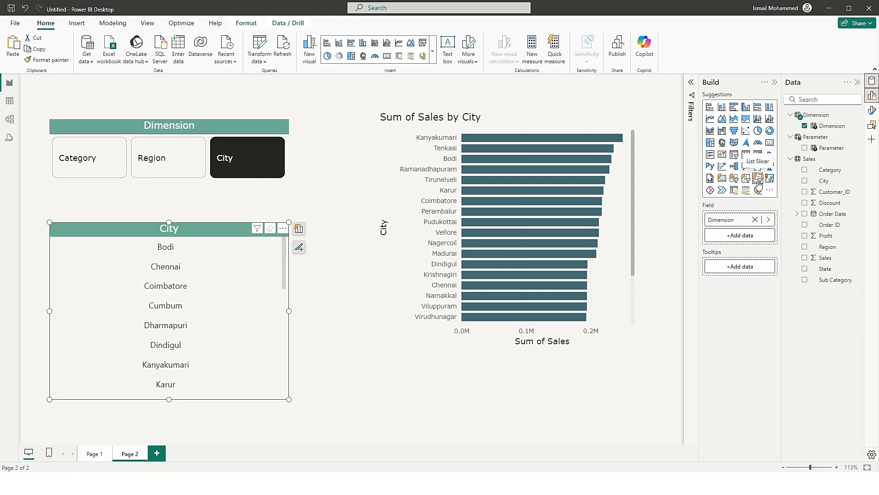